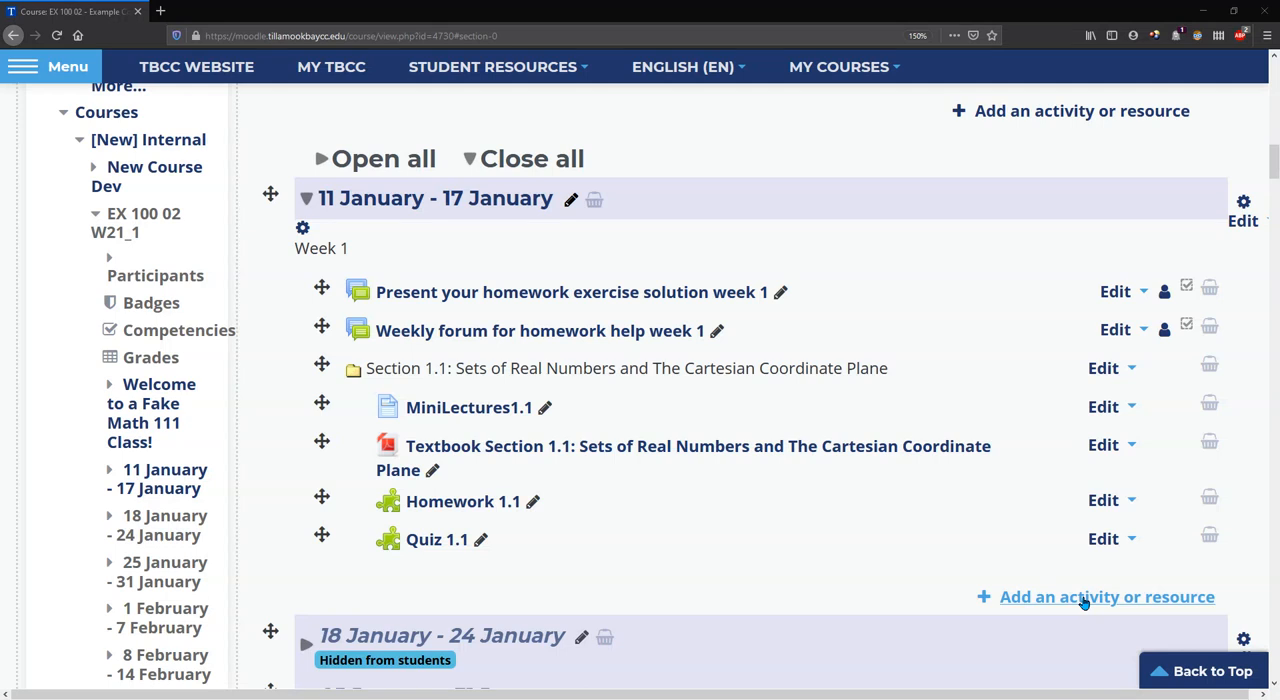
pyautogui.moveTo(1080, 598)
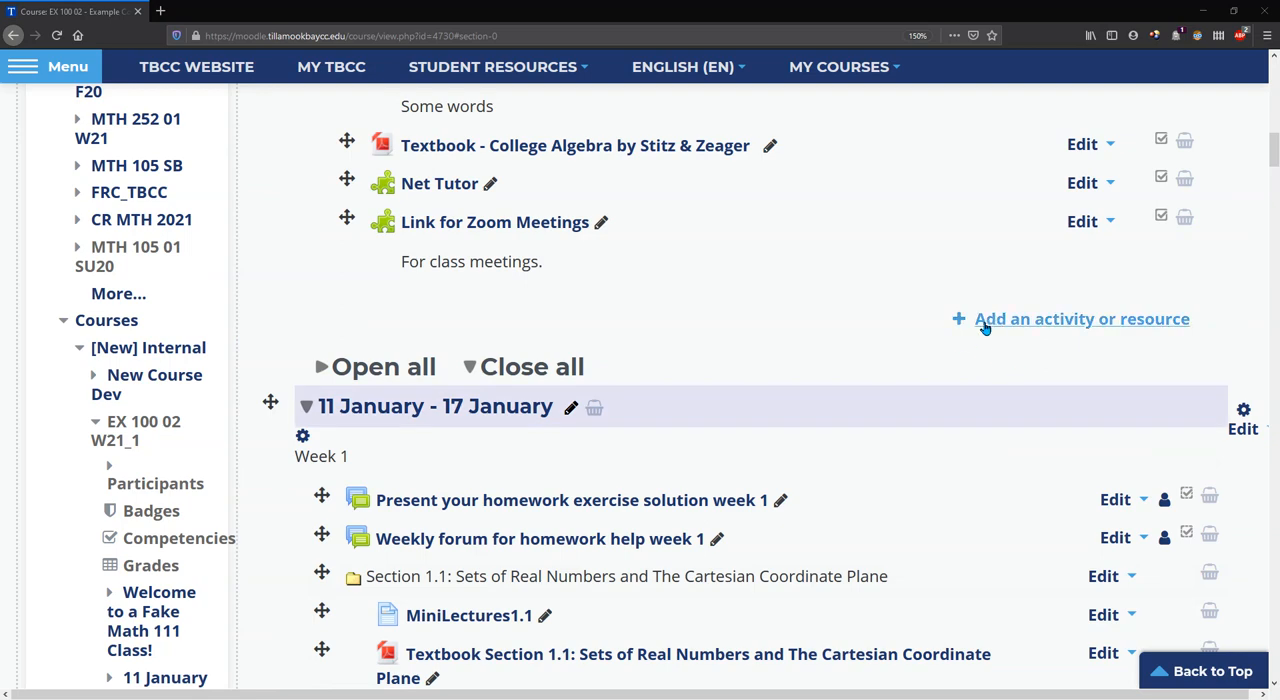
# Scroll down the course page to the 18 January - 24 January week.
pyautogui.scroll(-3)
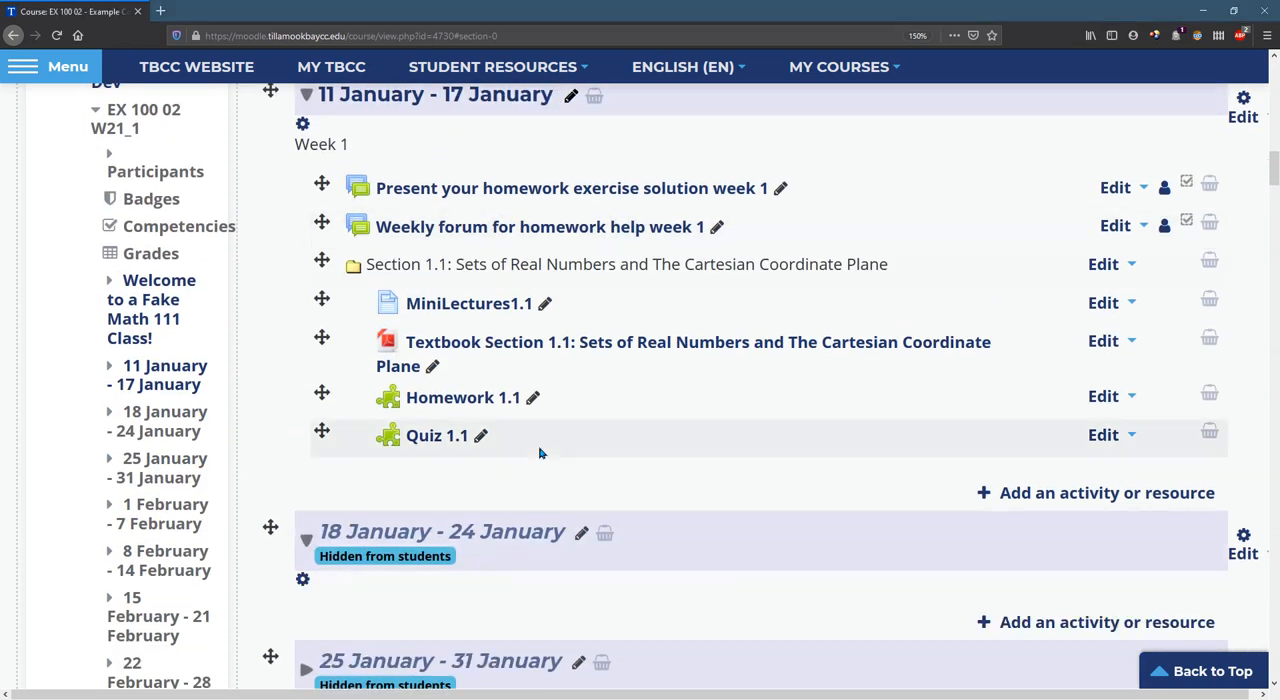
pyautogui.scroll(-3)
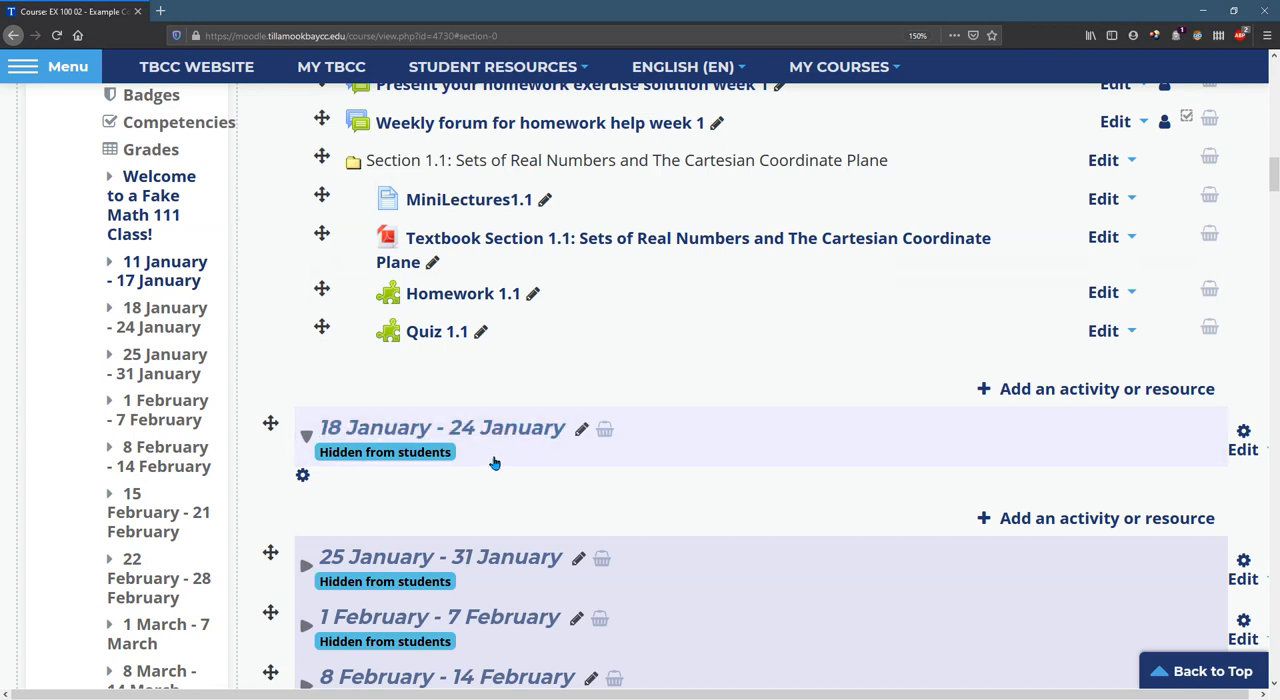
pyautogui.moveTo(1036, 520)
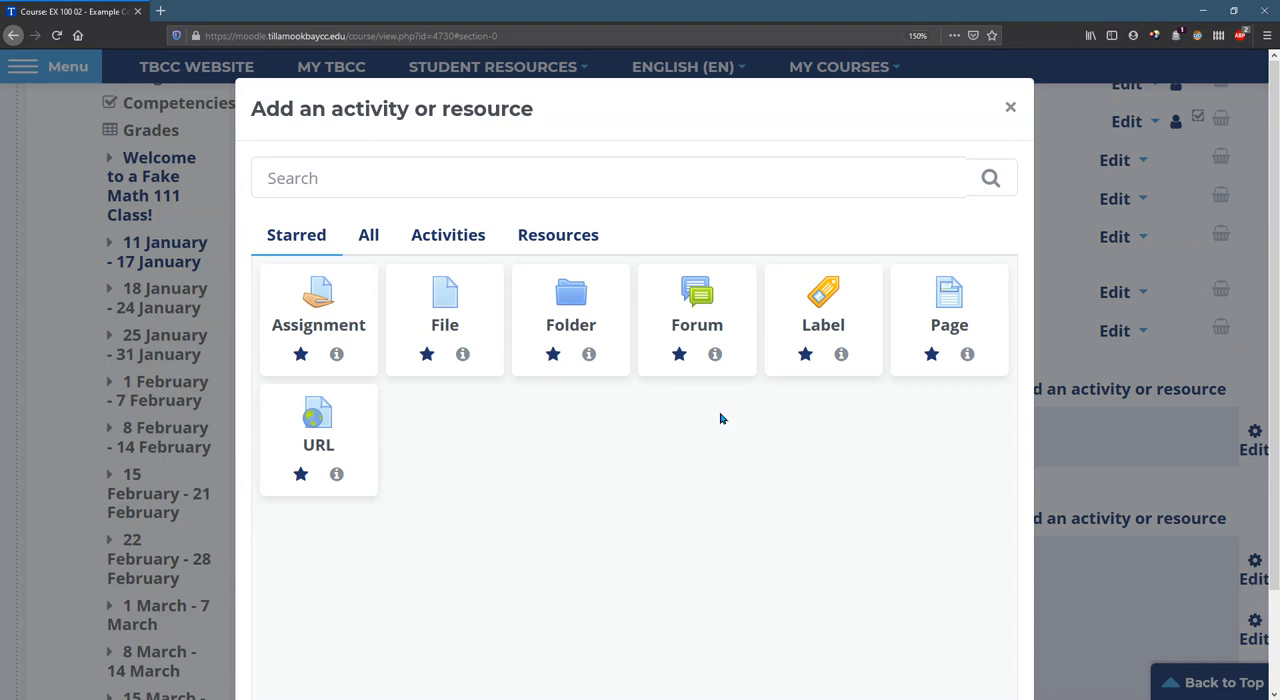
# Choose Forum from the All list of activities to add a new forum.
pyautogui.click(368, 234)
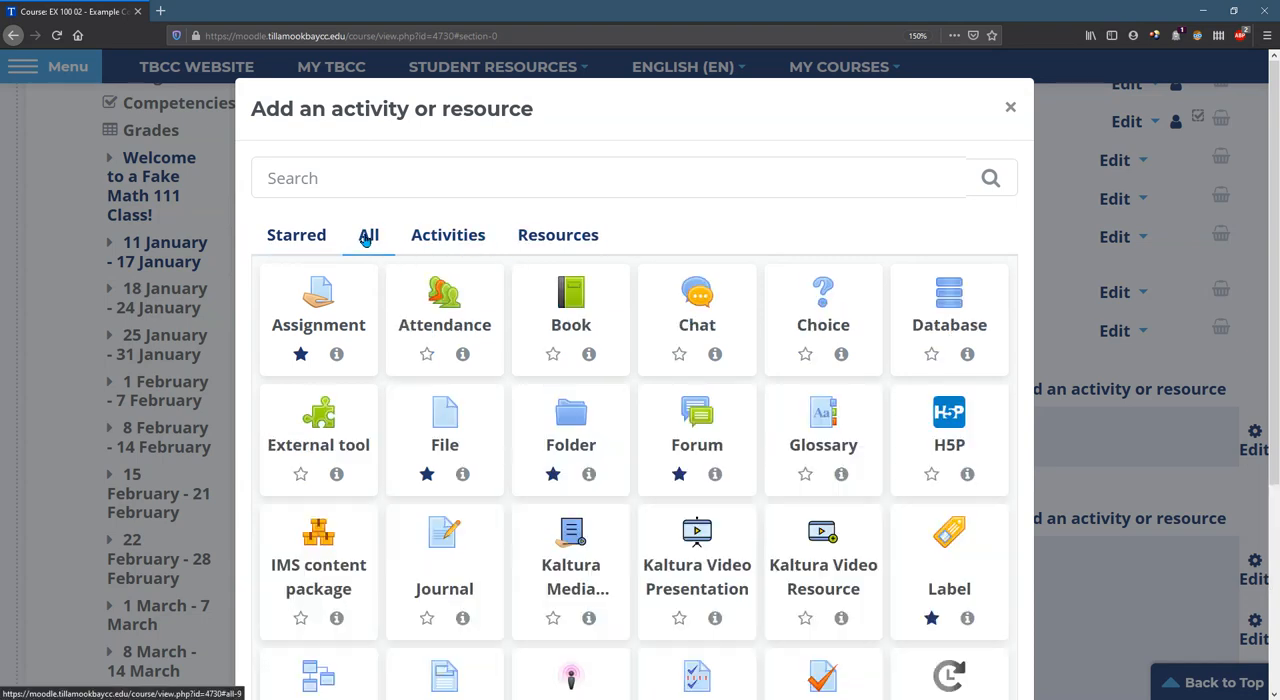
pyautogui.scroll(-3)
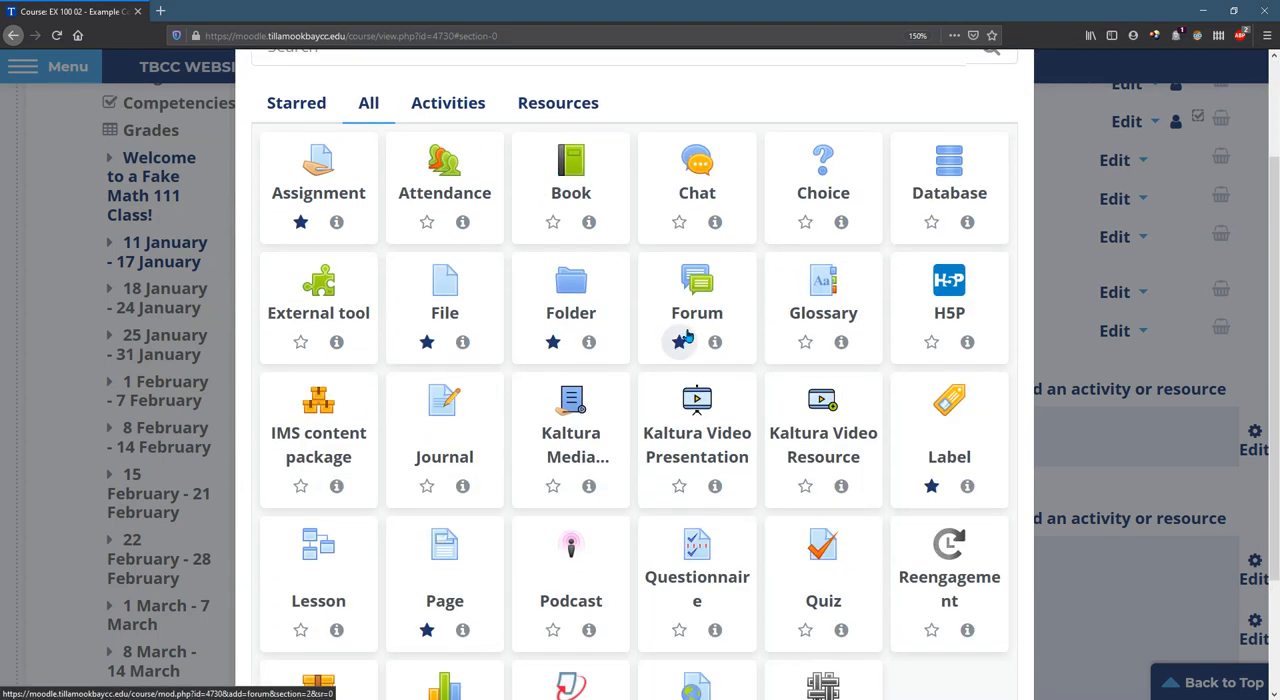
pyautogui.click(680, 342)
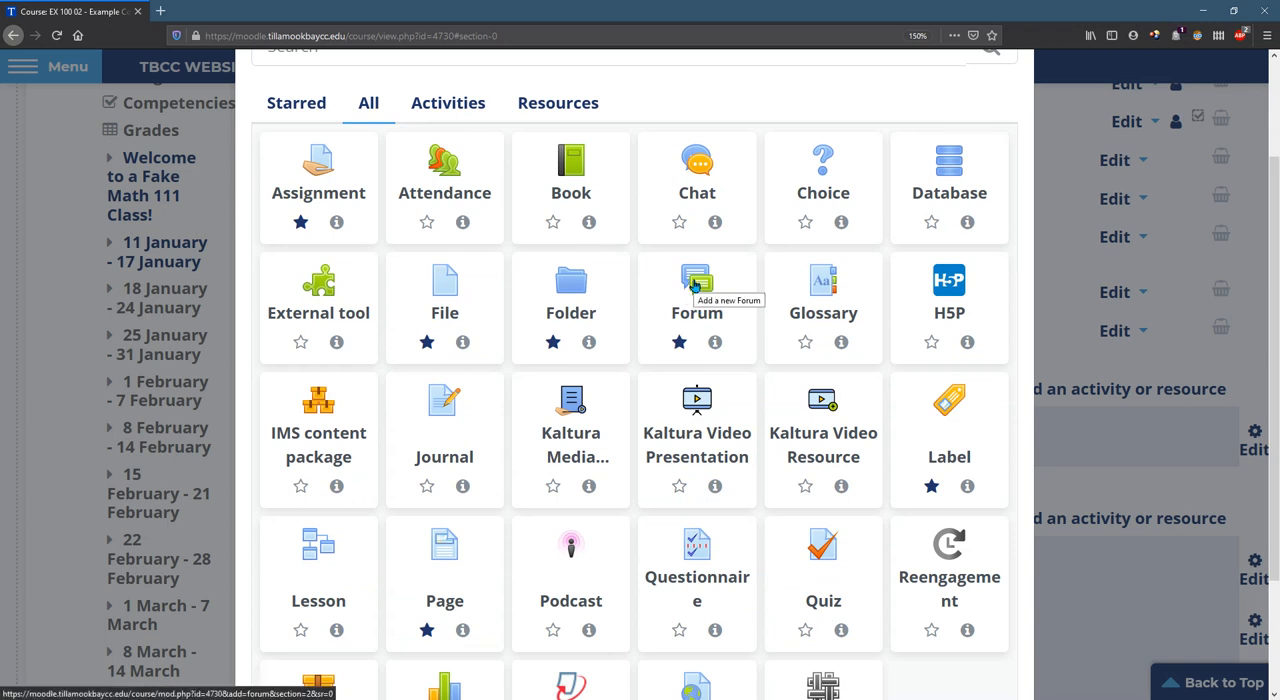
pyautogui.click(696, 284)
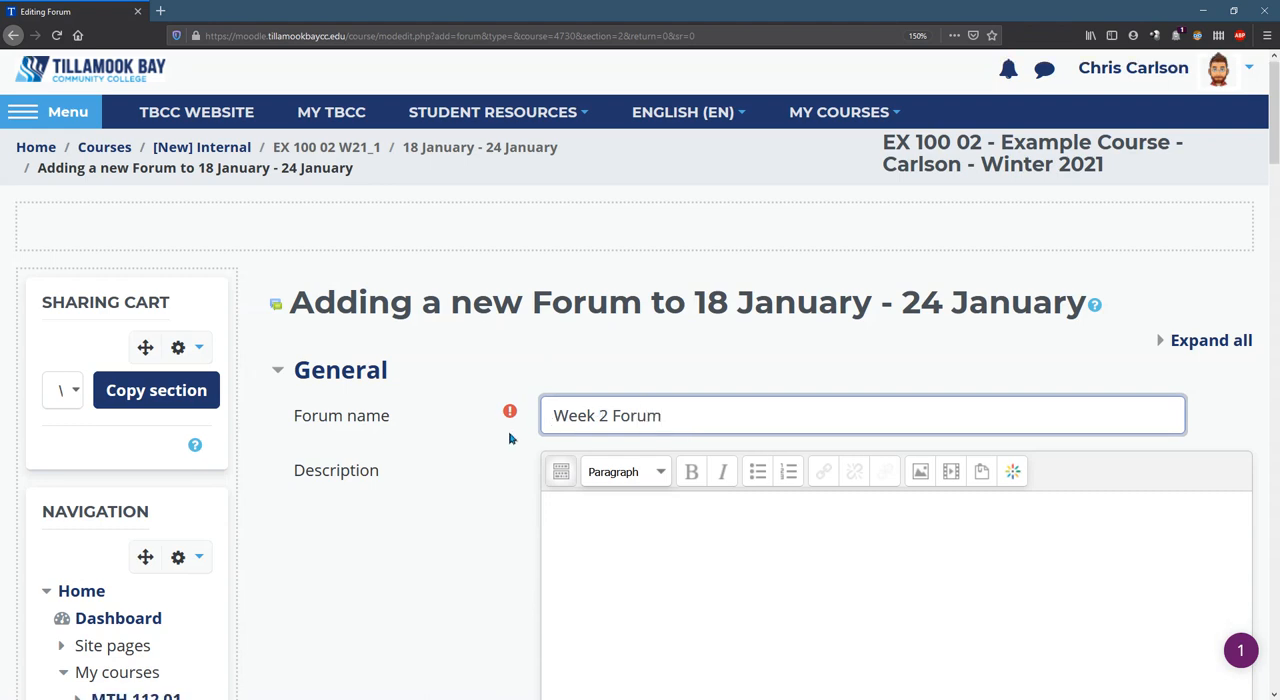
# Enter the description 'Instructions' and show it on the course page.
pyautogui.scroll(-3)
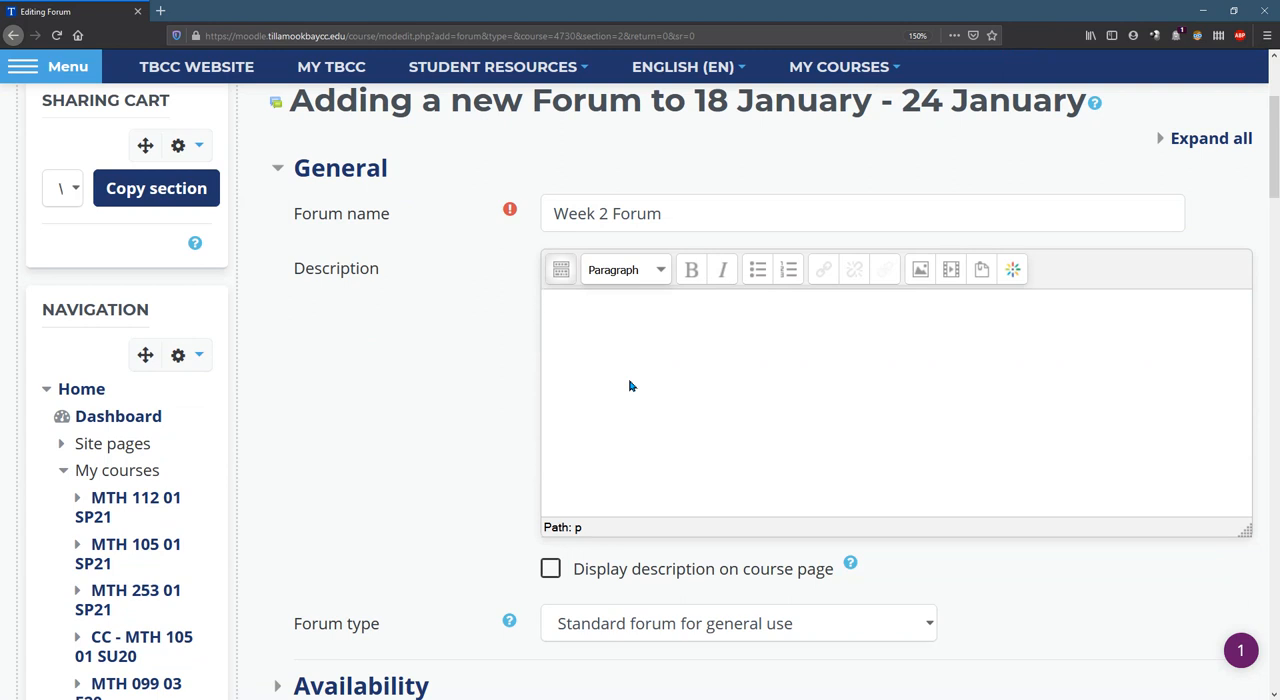
pyautogui.moveTo(612, 390)
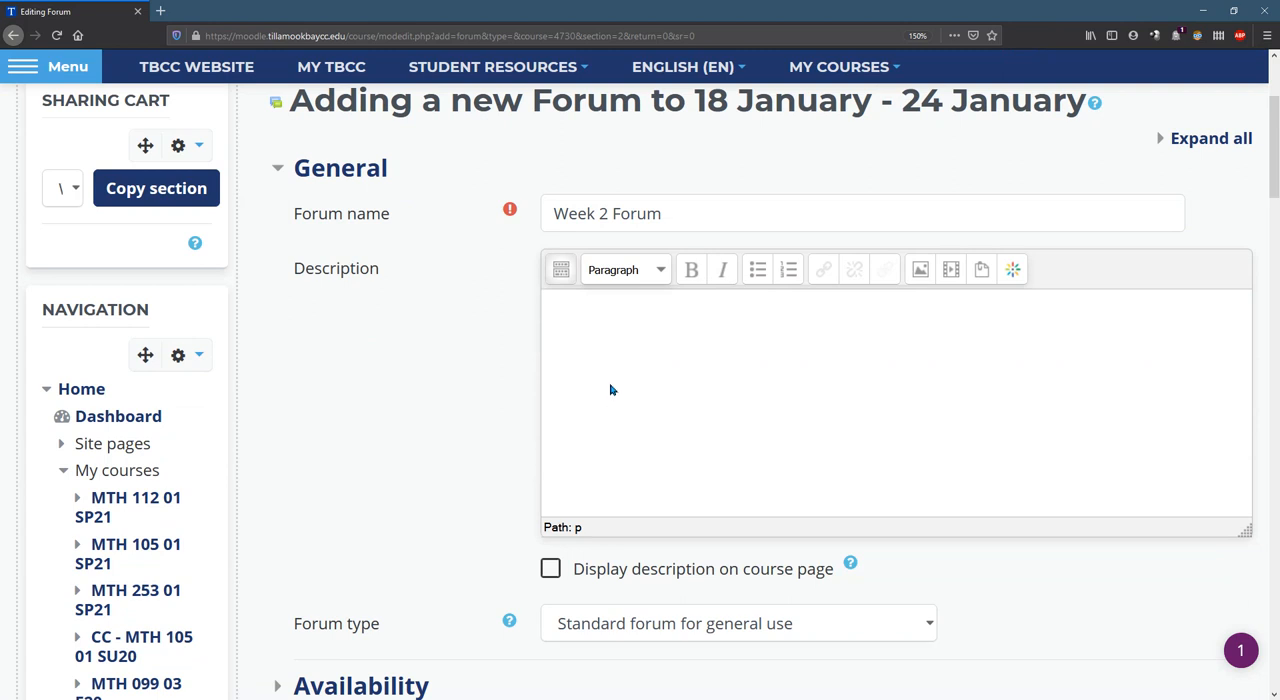
pyautogui.click(550, 464)
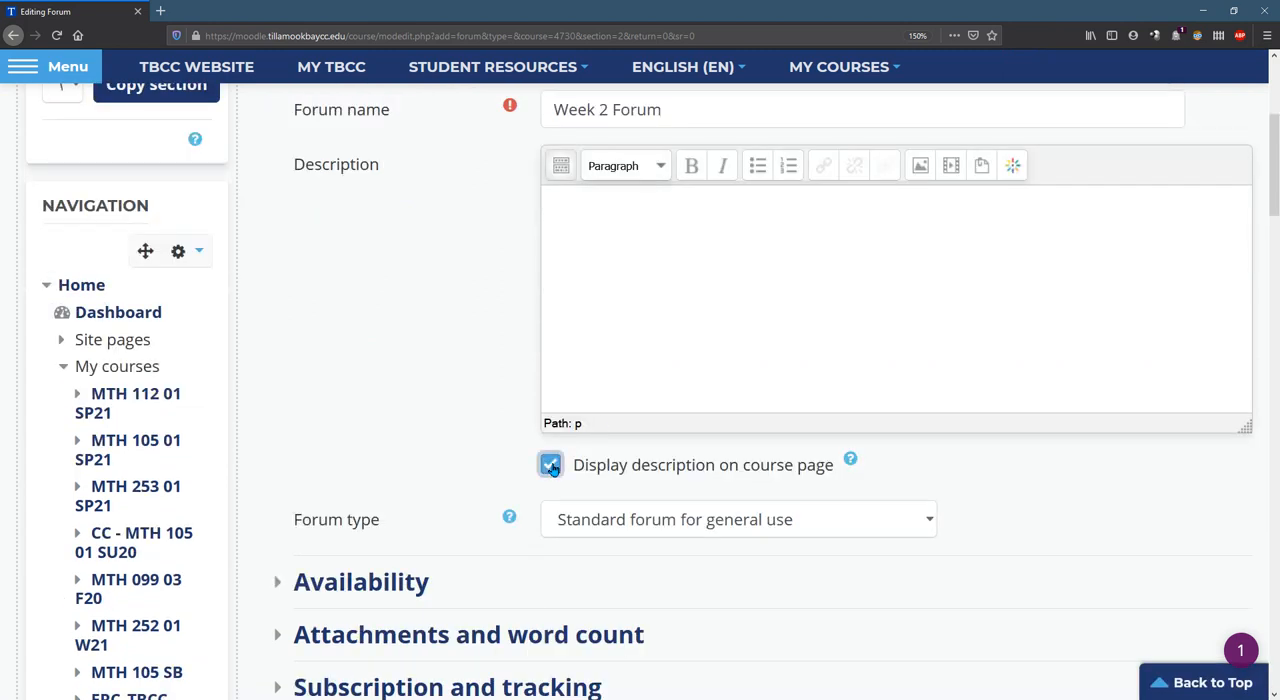
pyautogui.click(550, 464)
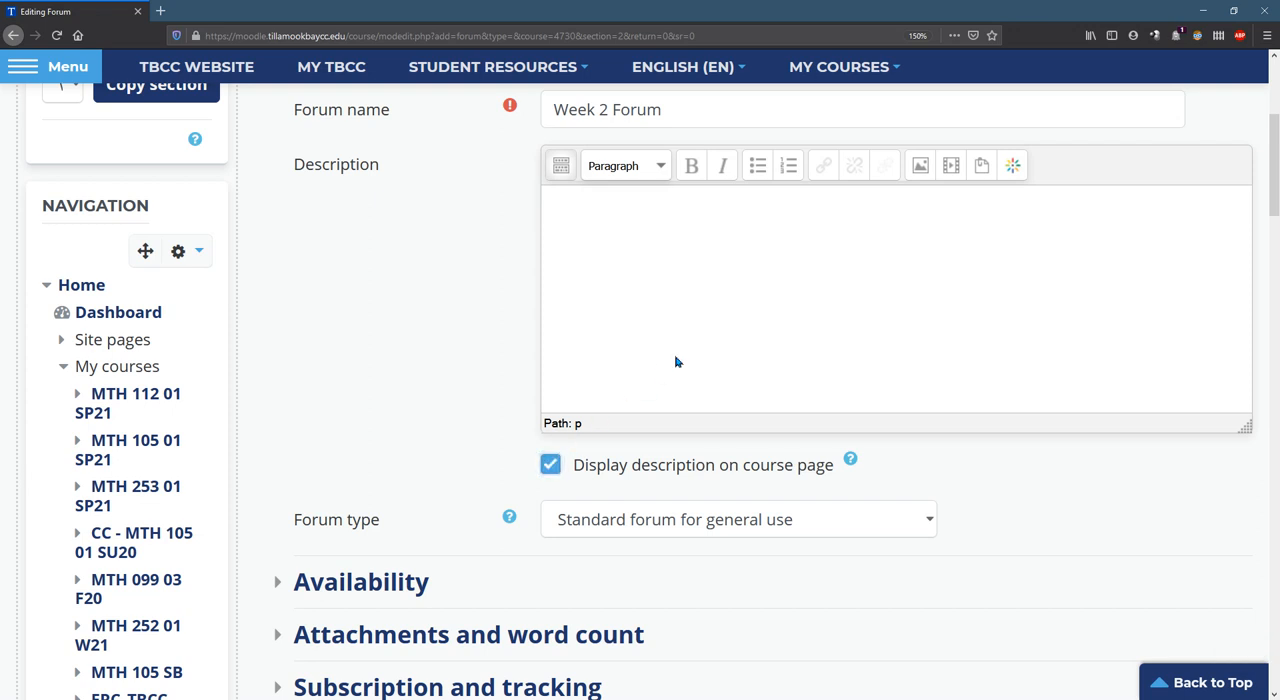
pyautogui.write('Instru')
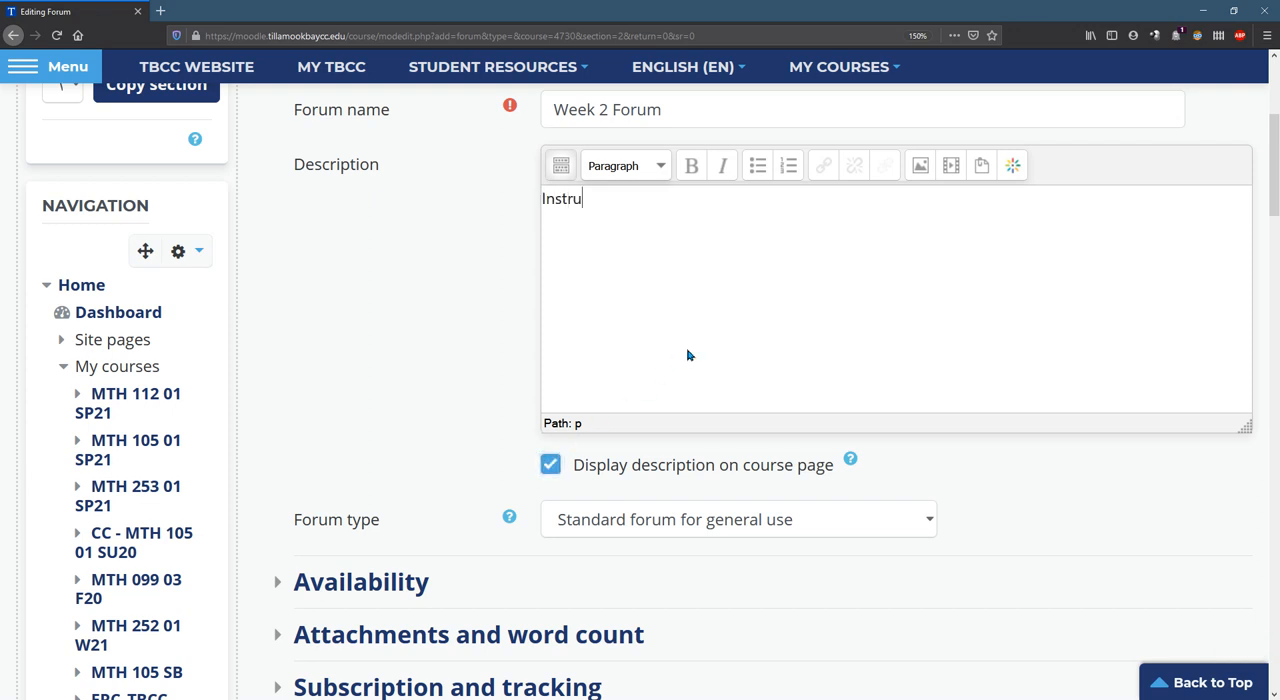
pyautogui.write('ctions')
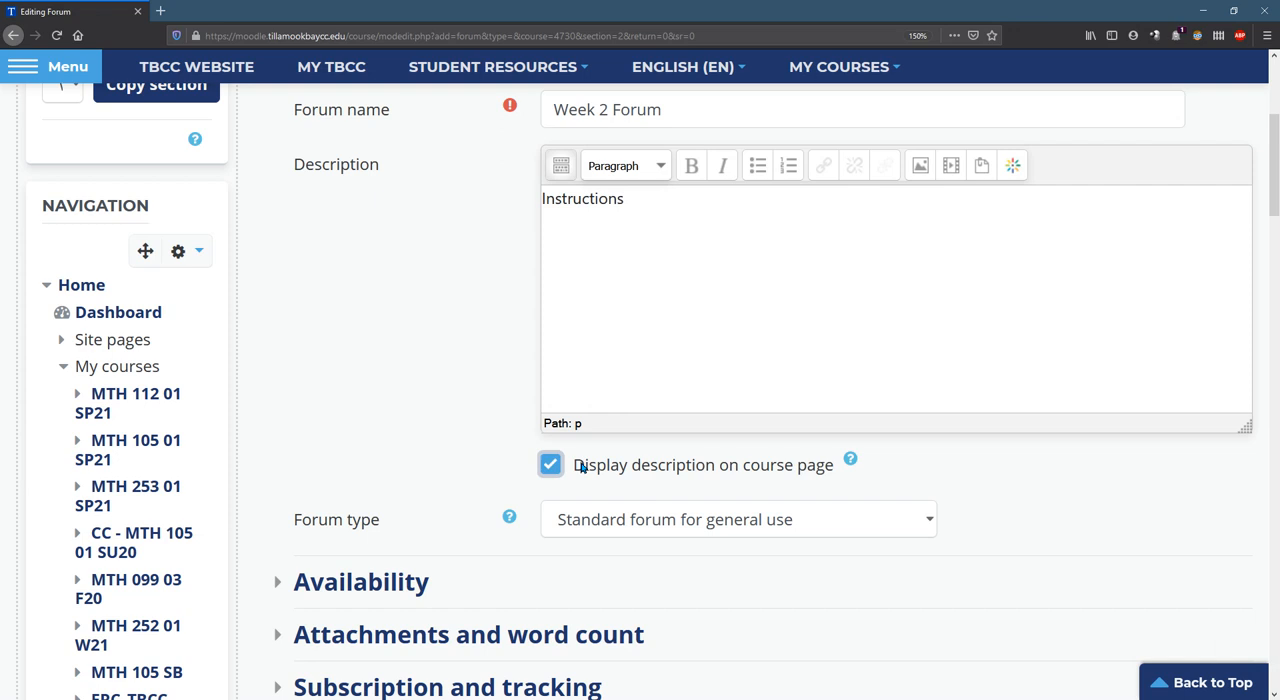
pyautogui.click(550, 464)
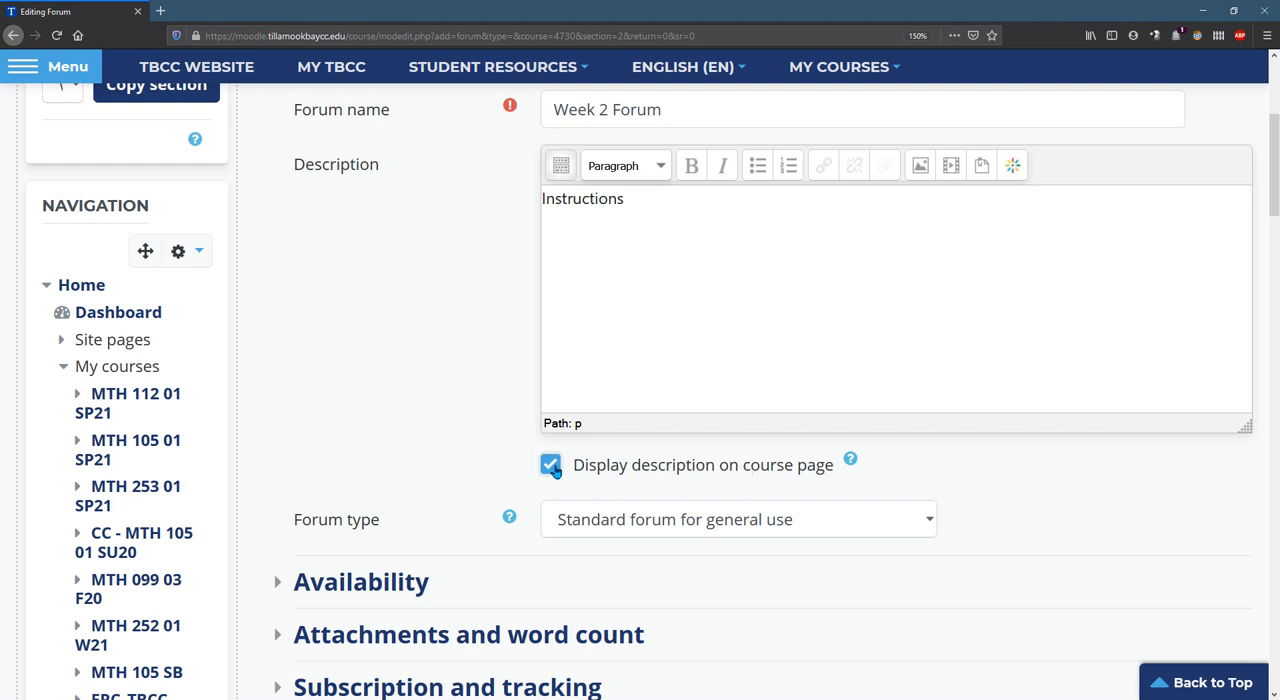
pyautogui.click(550, 464)
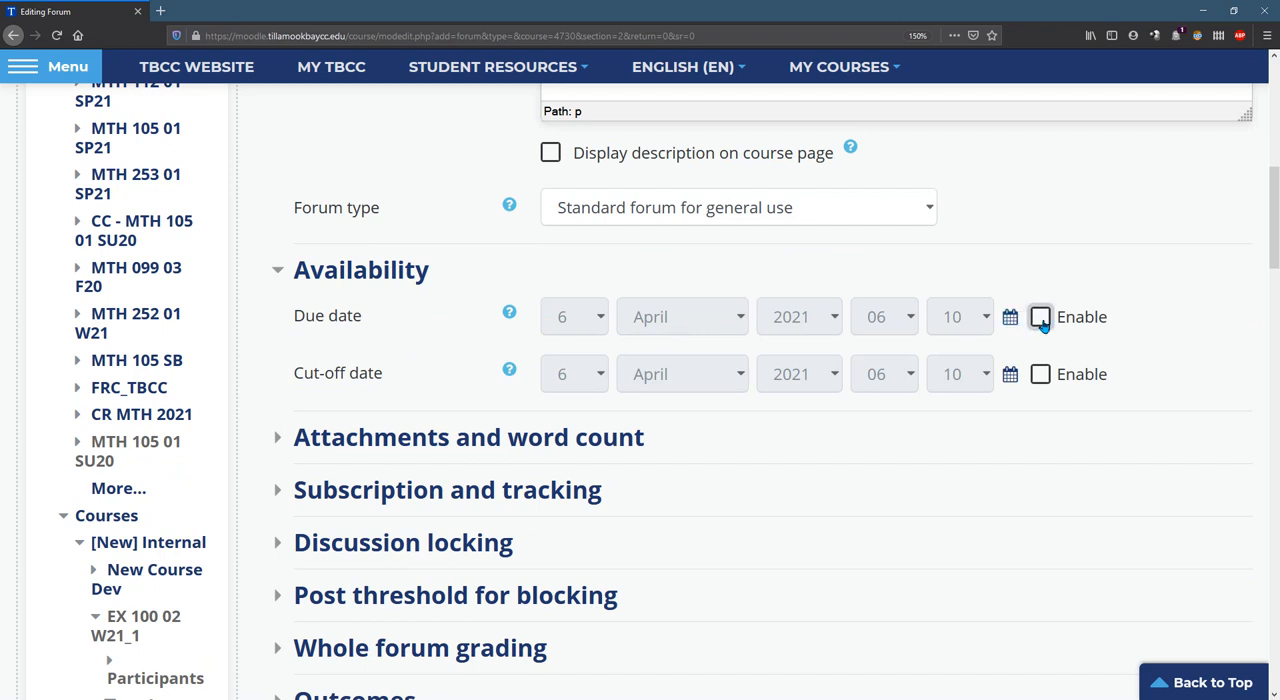
# Enable the due date and pick 10 May 2021 in the calendar.
pyautogui.click(1040, 316)
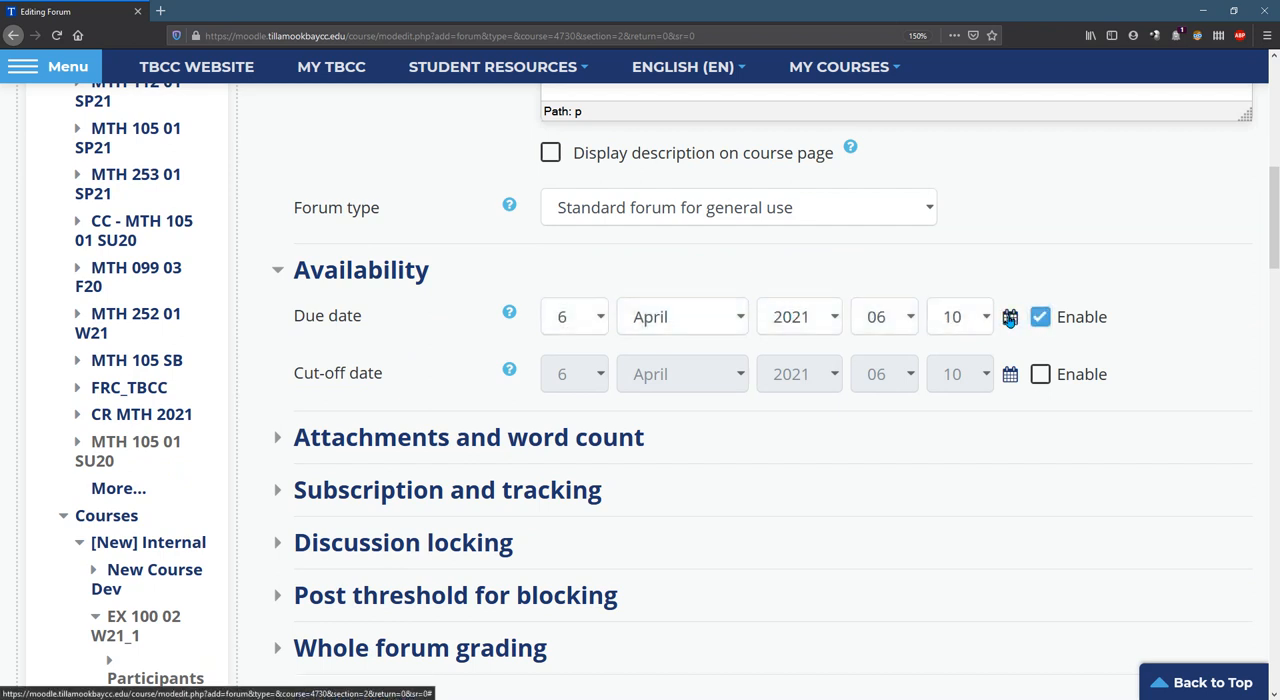
pyautogui.click(1010, 316)
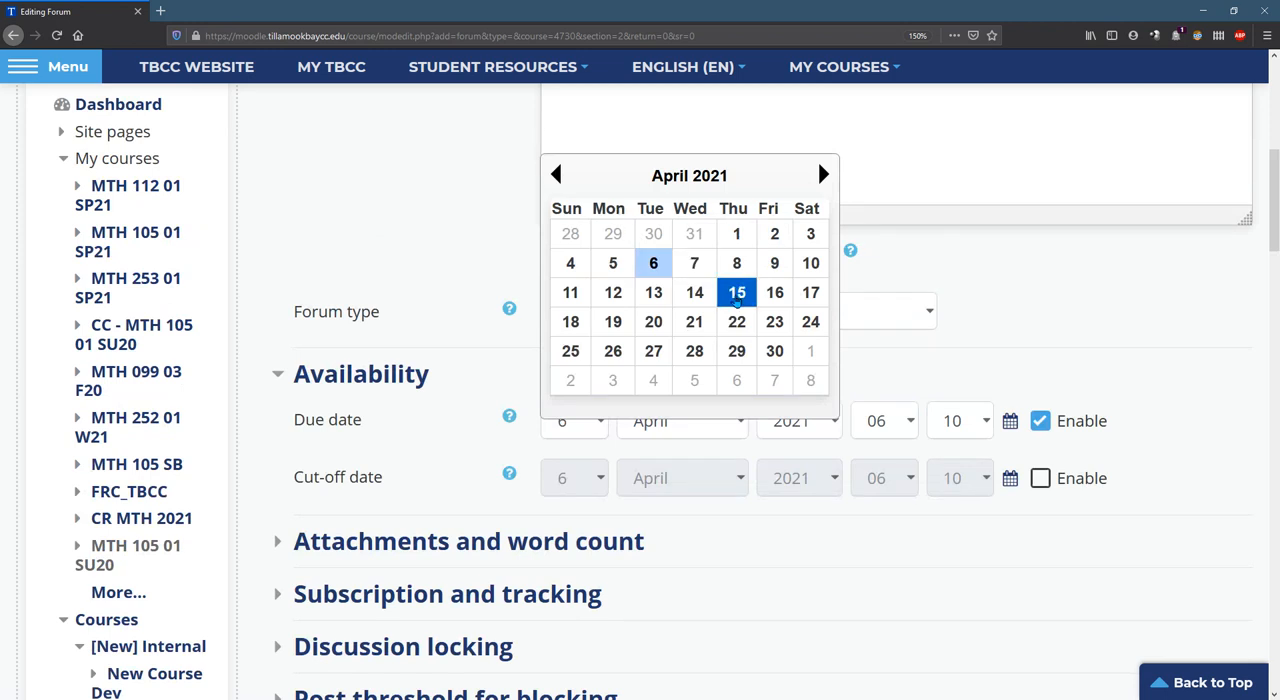
pyautogui.click(824, 174)
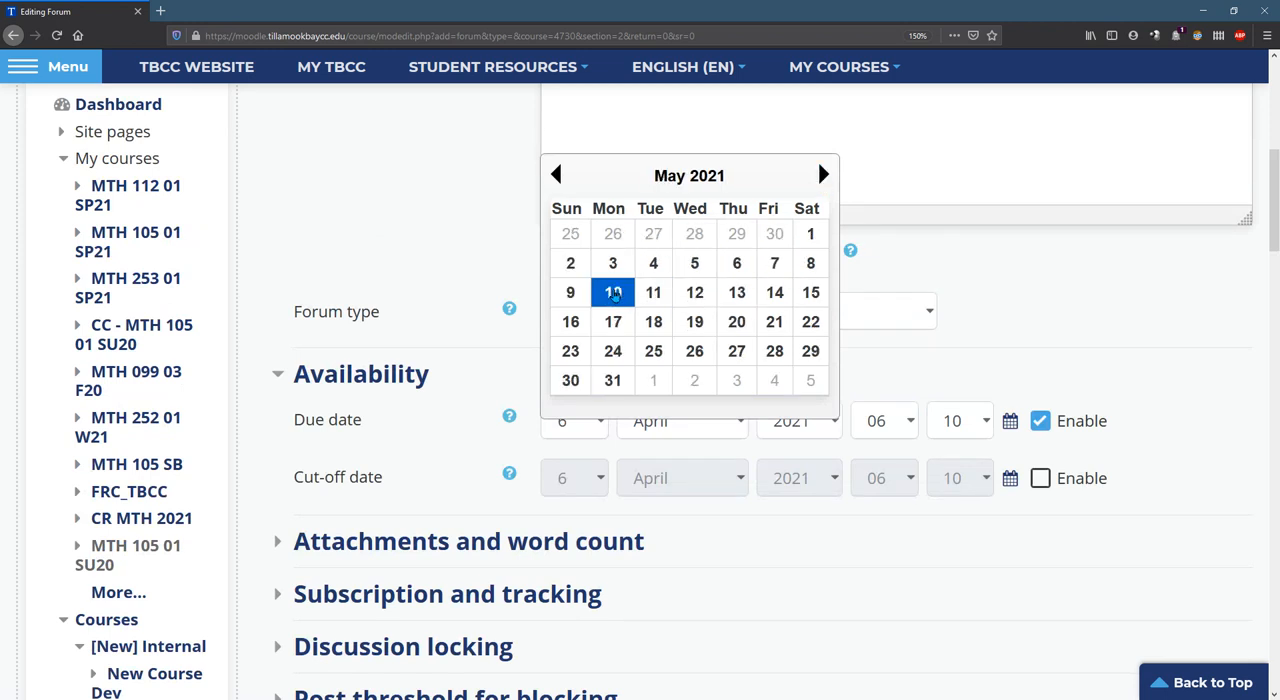
pyautogui.click(570, 292)
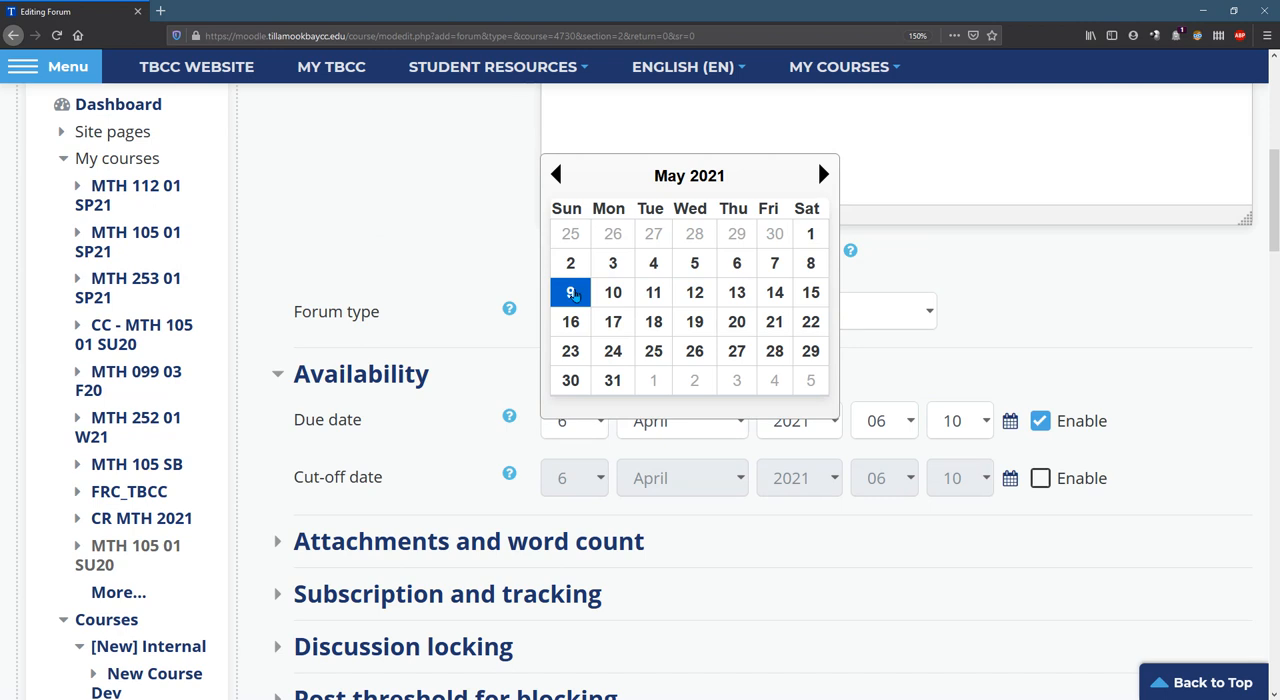
pyautogui.click(612, 292)
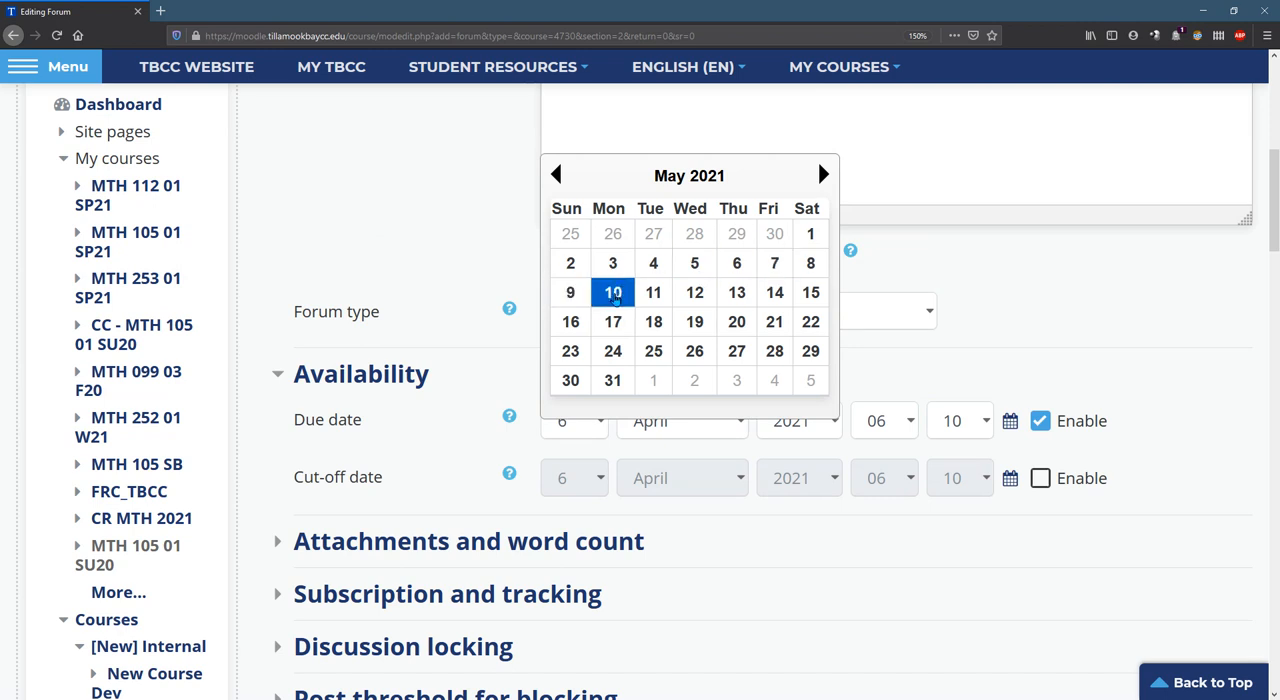
pyautogui.click(612, 292)
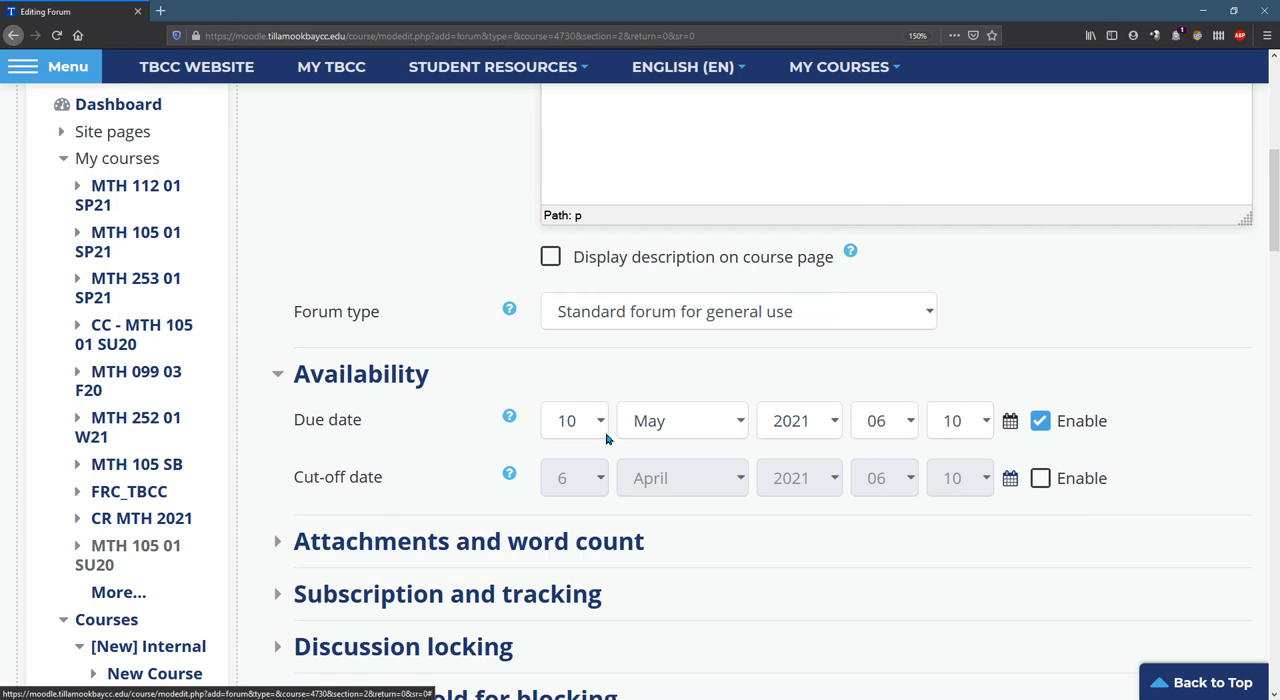
# Set the due time to 23:59.
pyautogui.click(884, 420)
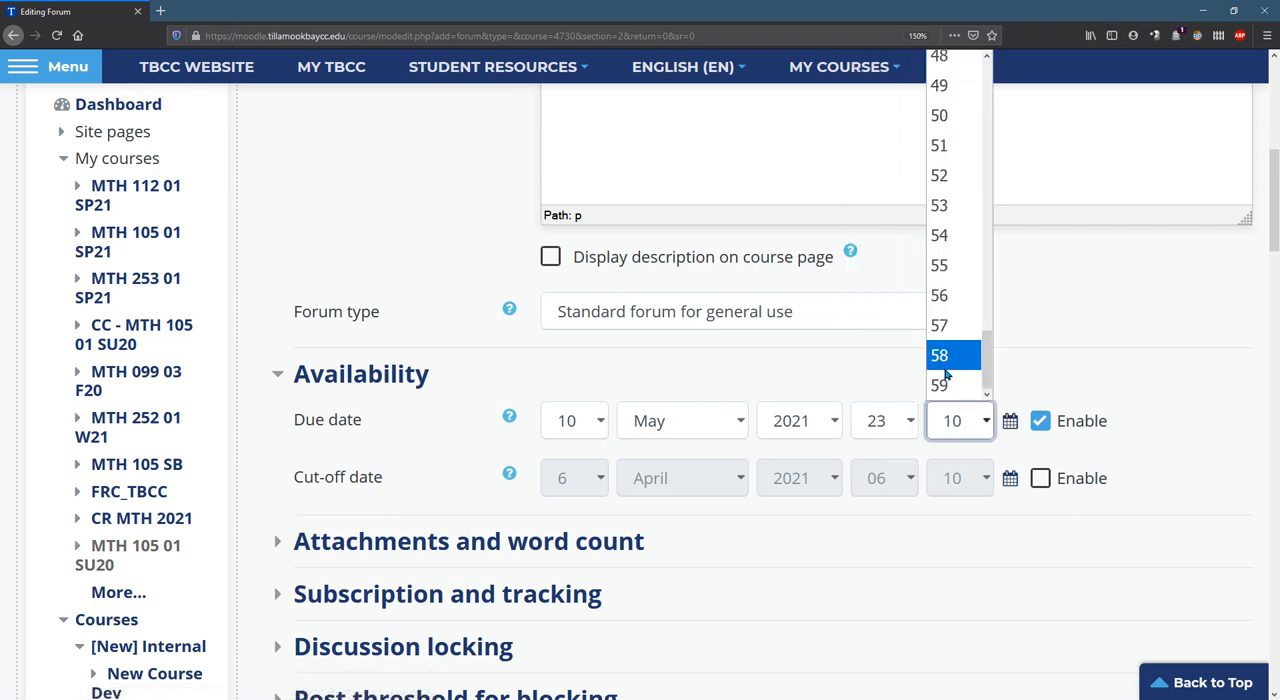
pyautogui.click(940, 386)
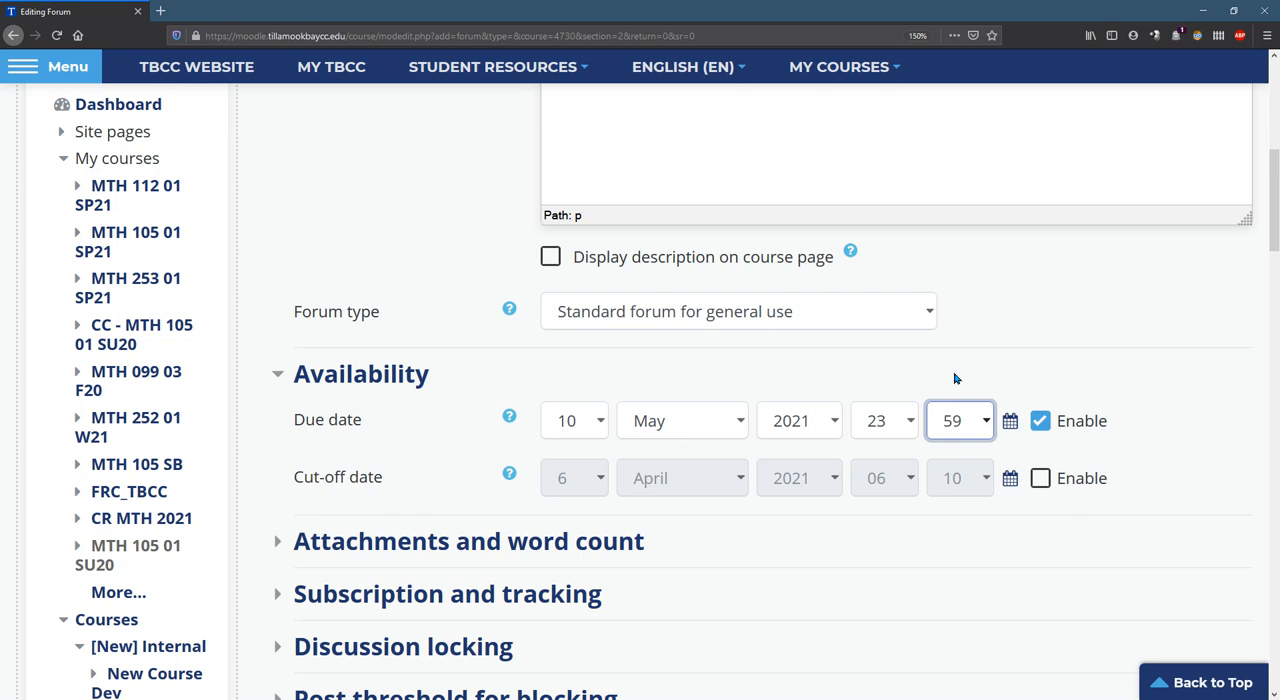
pyautogui.moveTo(912, 420)
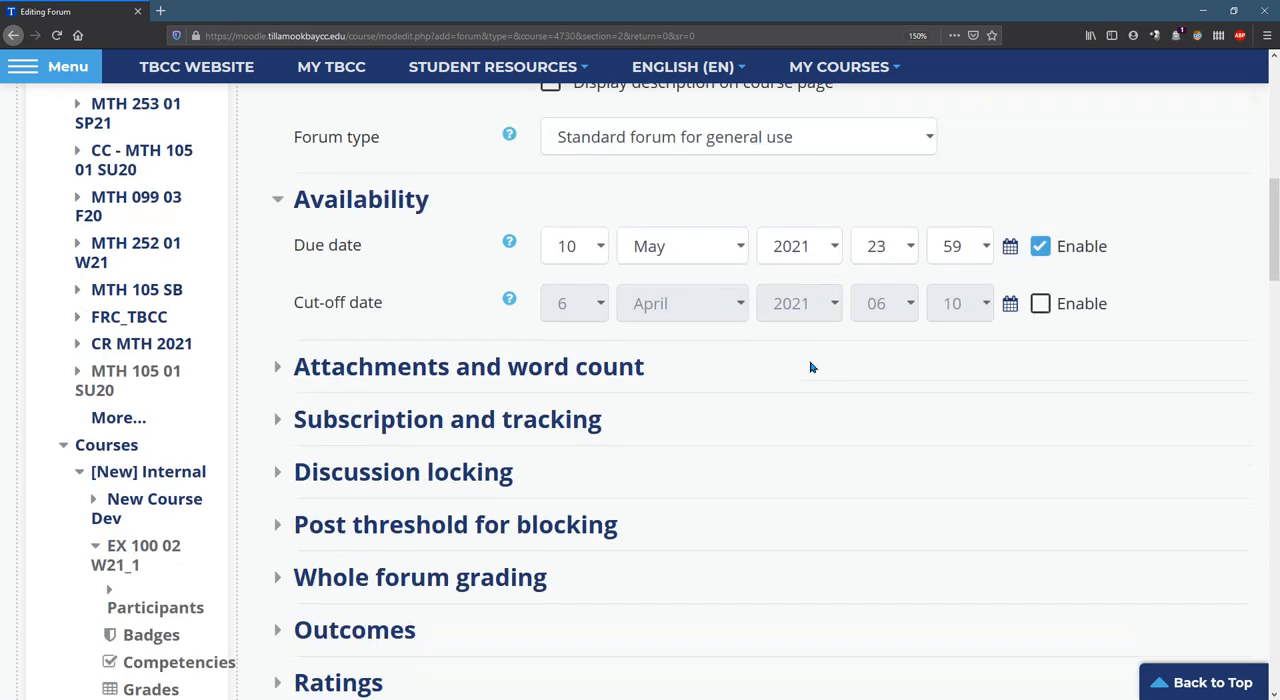
# Expand the Attachments and word count settings of the forum.
pyautogui.scroll(-3)
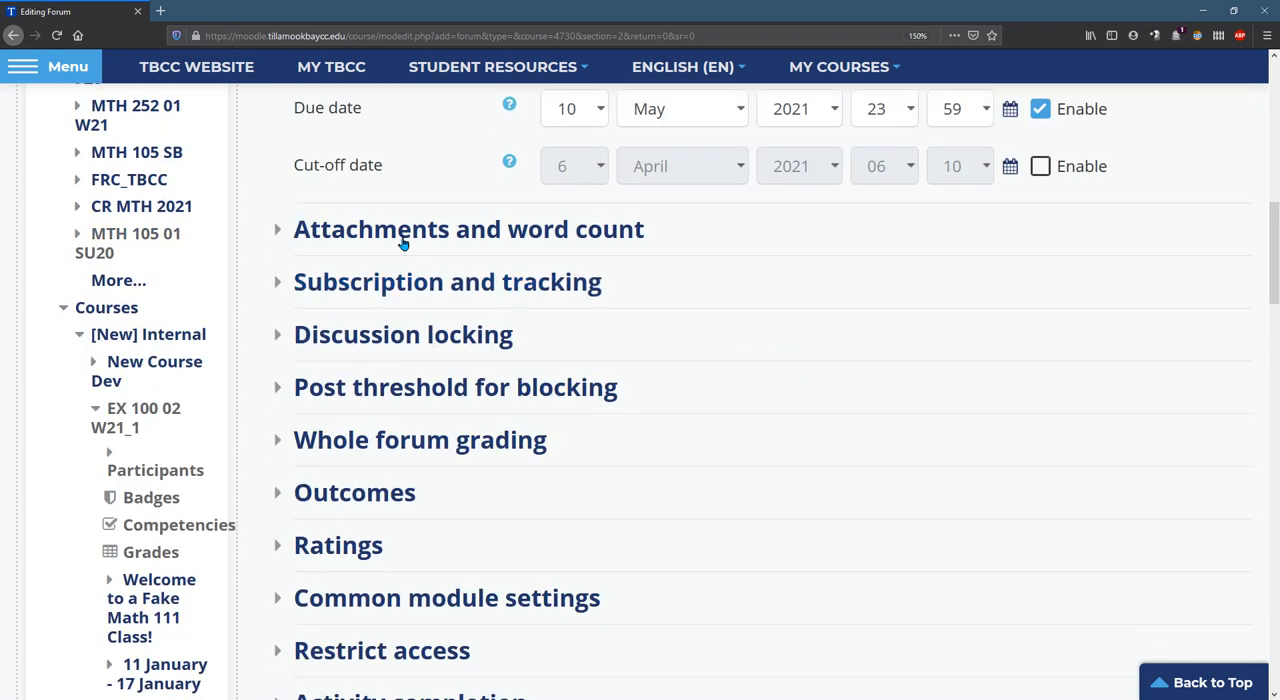
pyautogui.moveTo(404, 388)
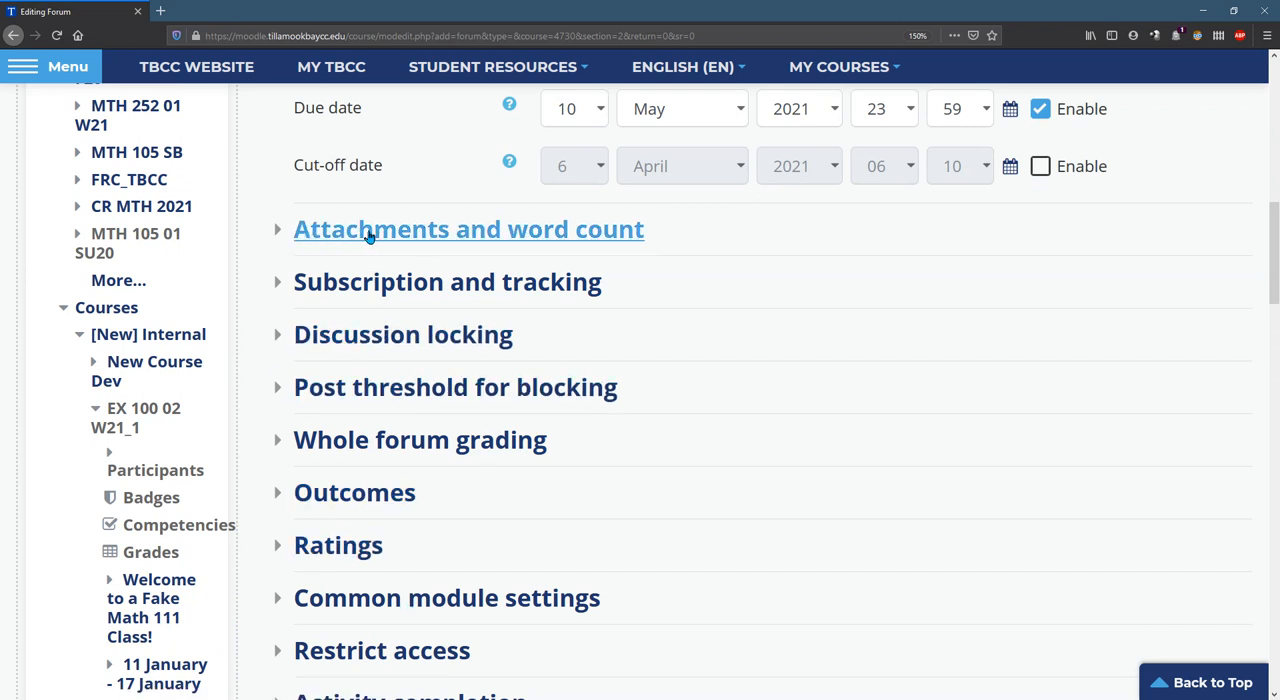
pyautogui.click(468, 228)
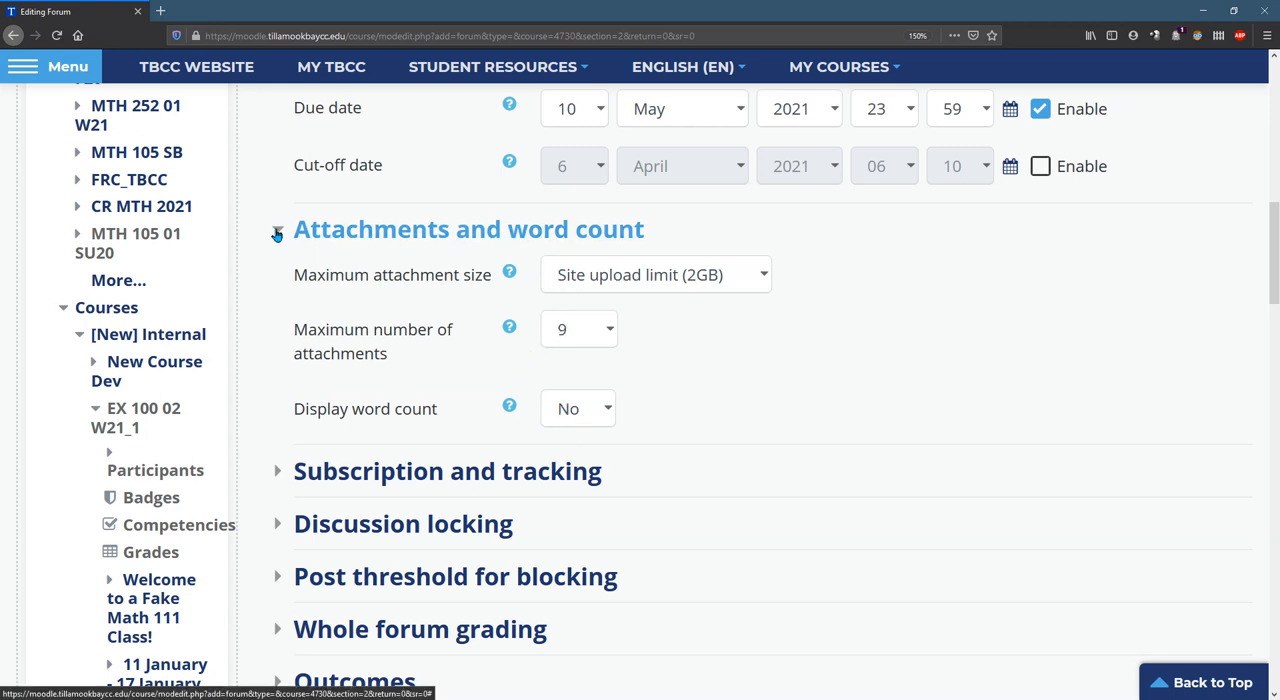
# Set Maximum number of attachments to 0.
pyautogui.click(578, 328)
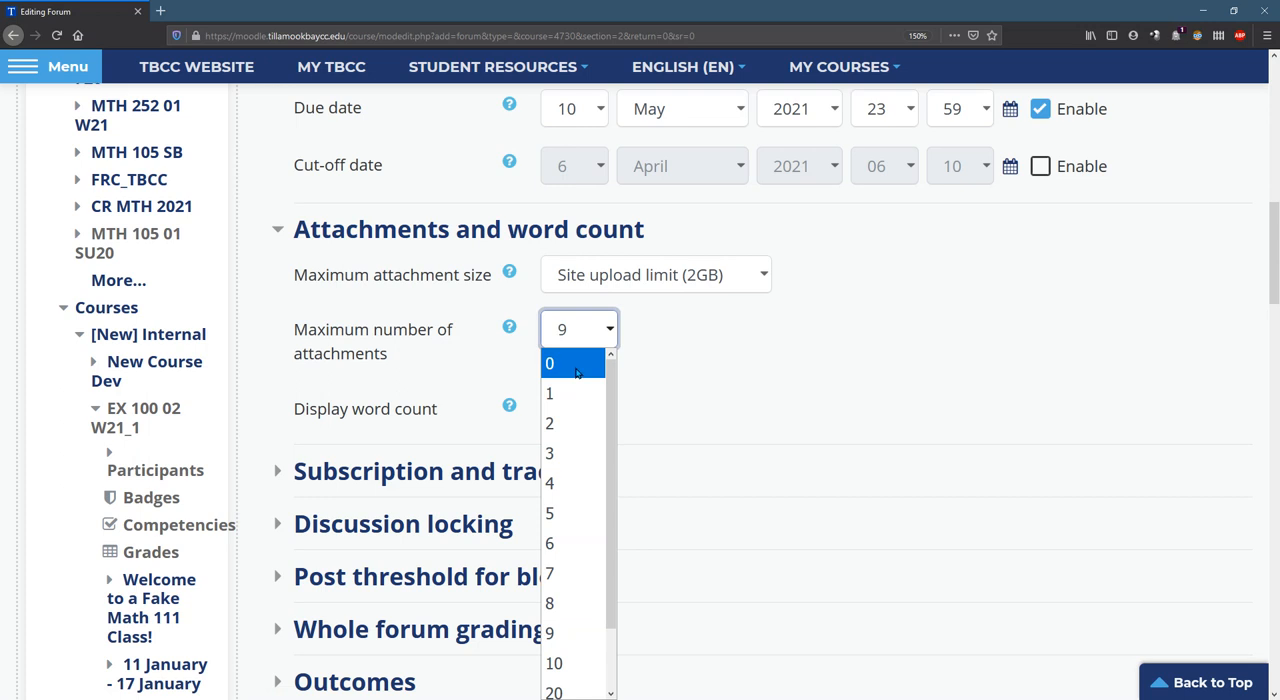
pyautogui.click(548, 362)
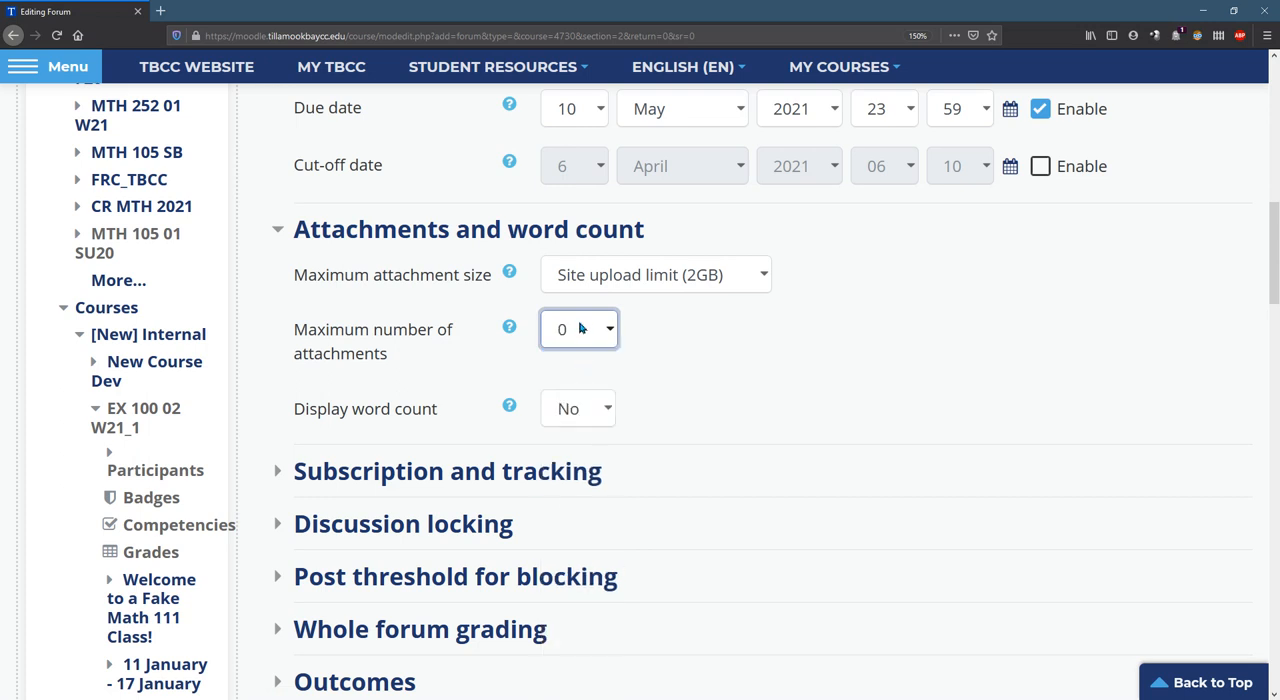
pyautogui.scroll(-3)
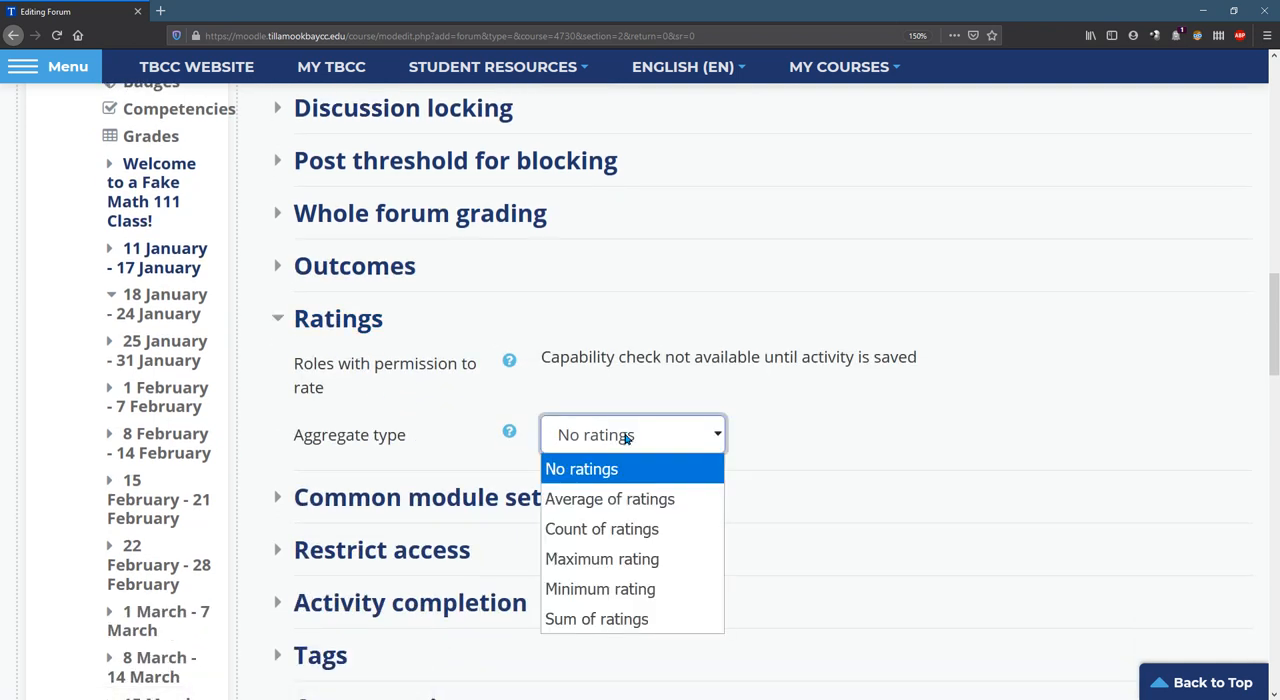
pyautogui.moveTo(596, 618)
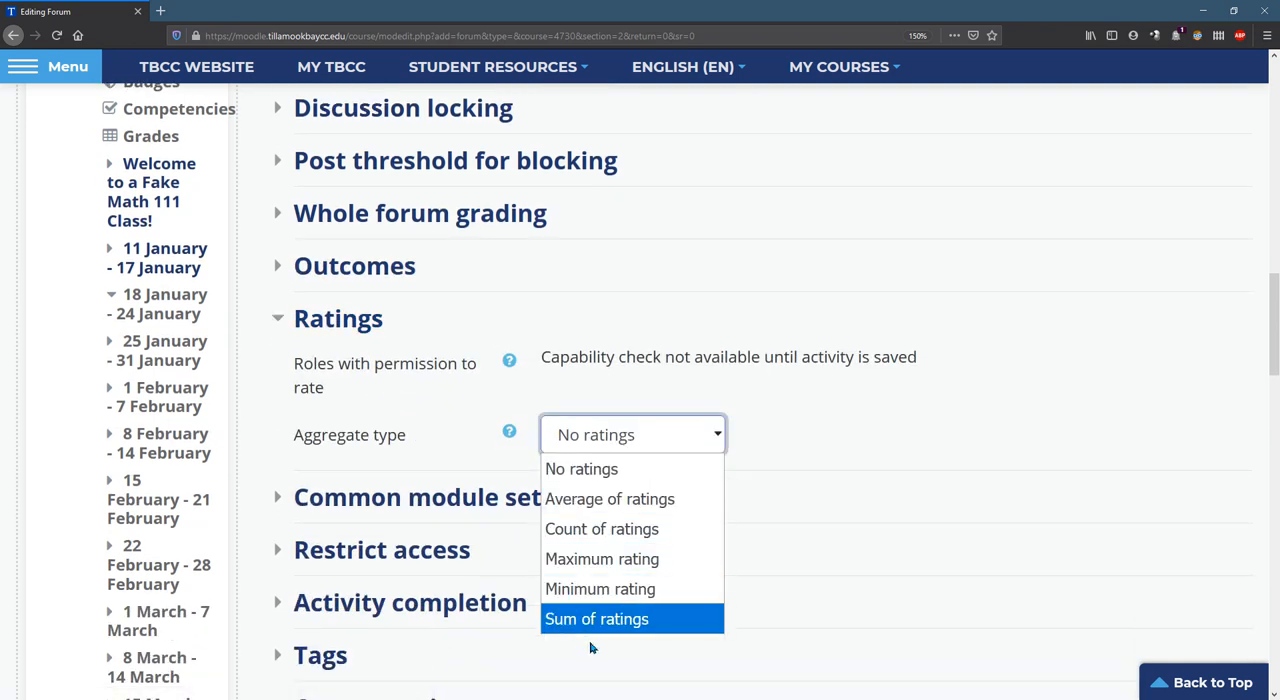
pyautogui.moveTo(610, 500)
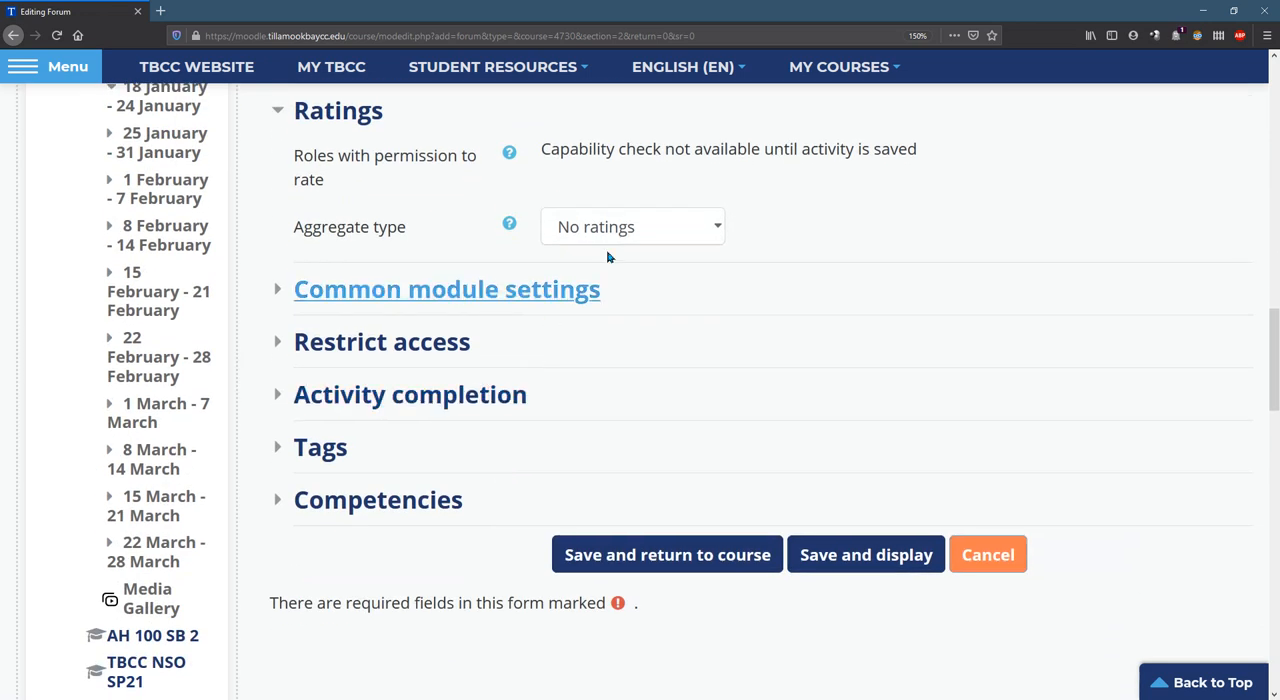
# Set Aggregate type to Sum of ratings with a maximum grade of 10 points.
pyautogui.click(632, 226)
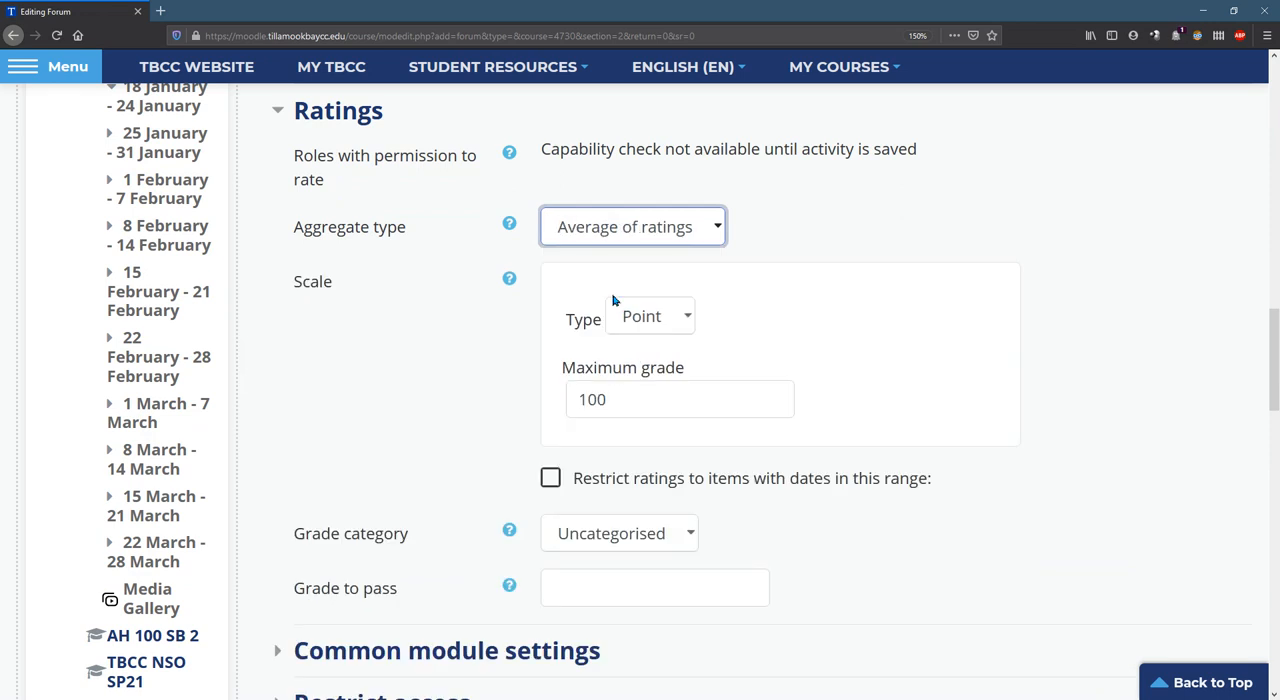
pyautogui.click(632, 226)
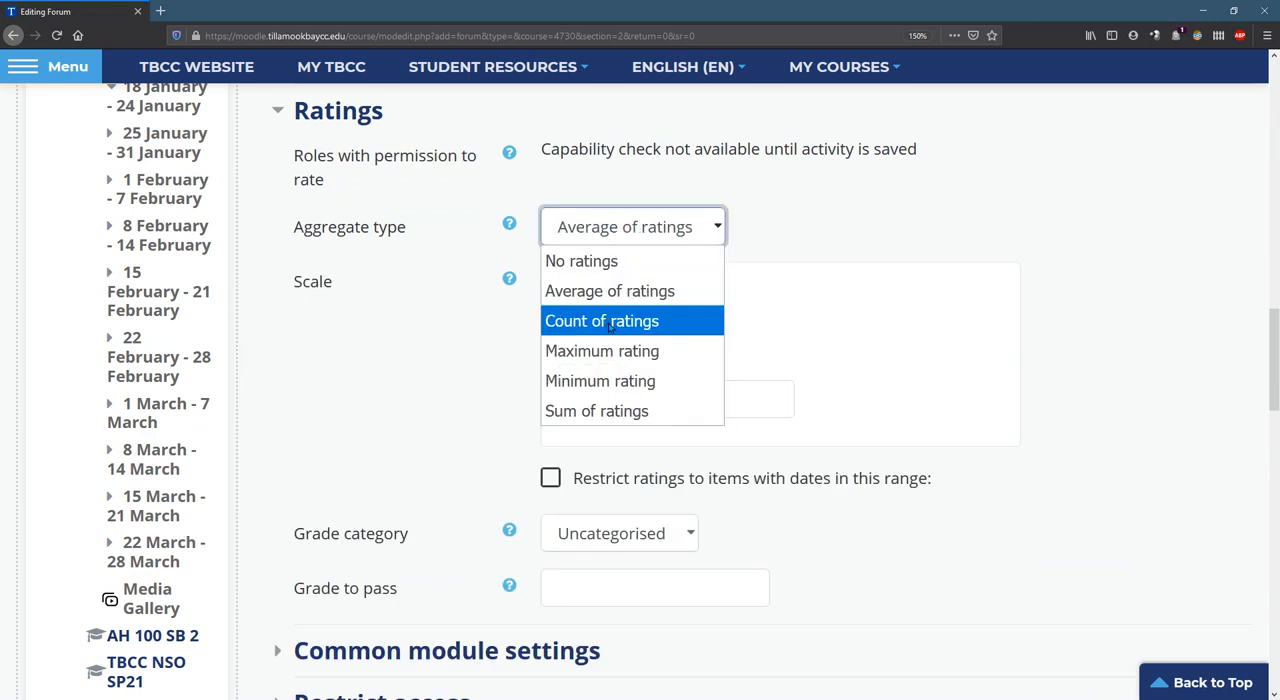
pyautogui.moveTo(596, 410)
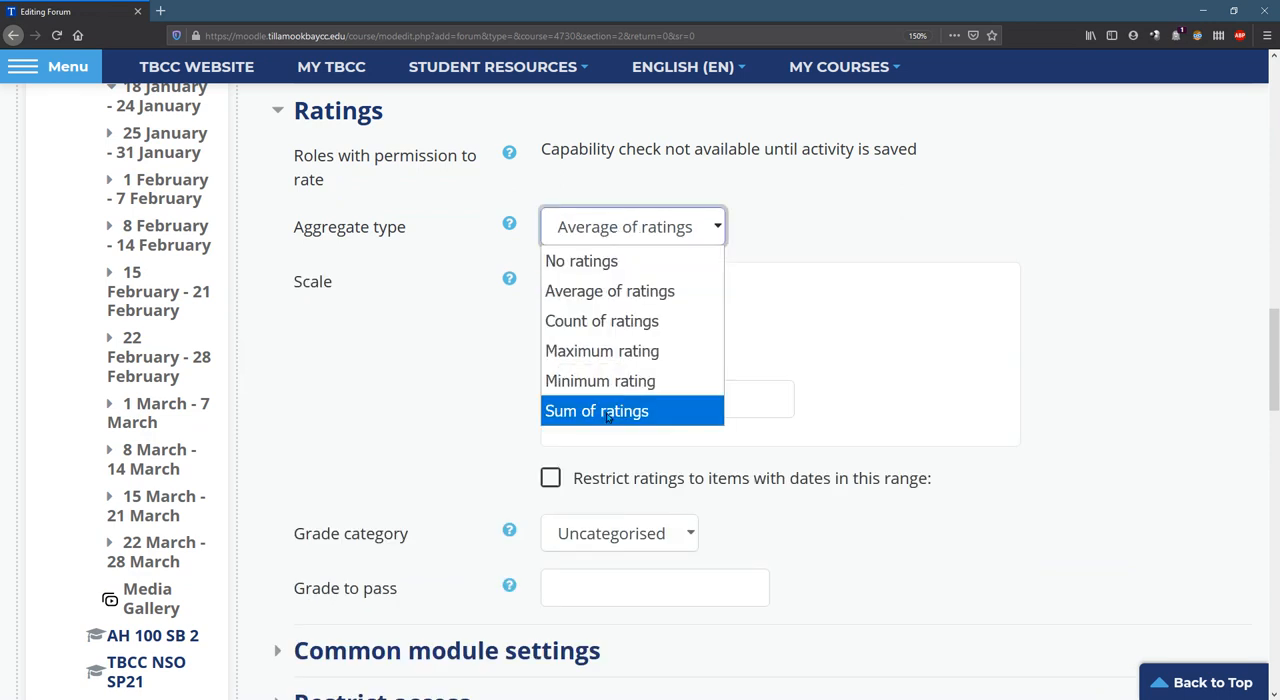
pyautogui.click(596, 412)
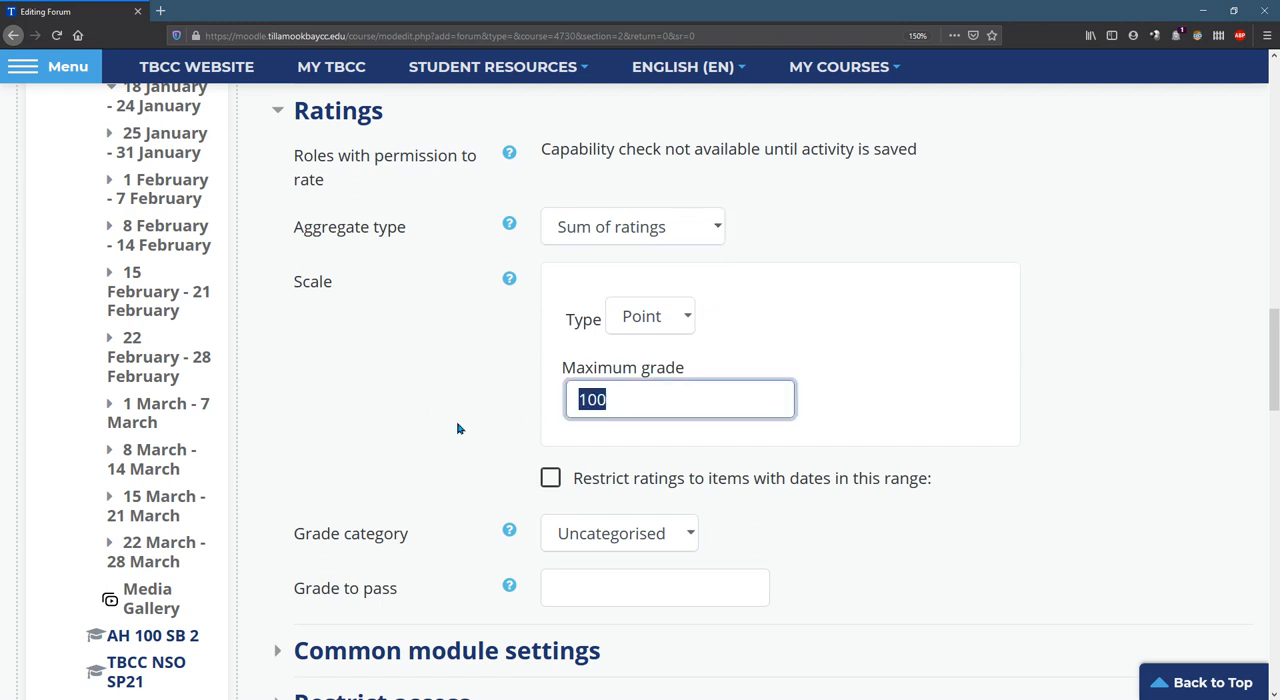
pyautogui.write('1')
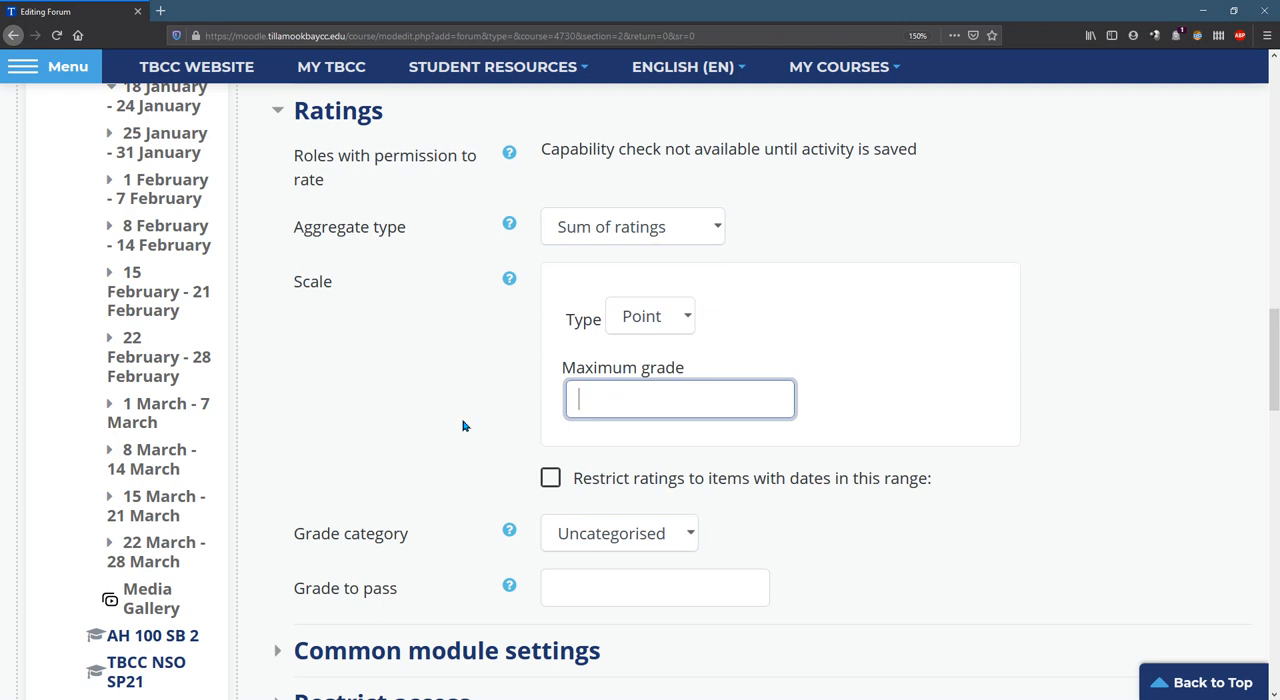
pyautogui.moveTo(520, 436)
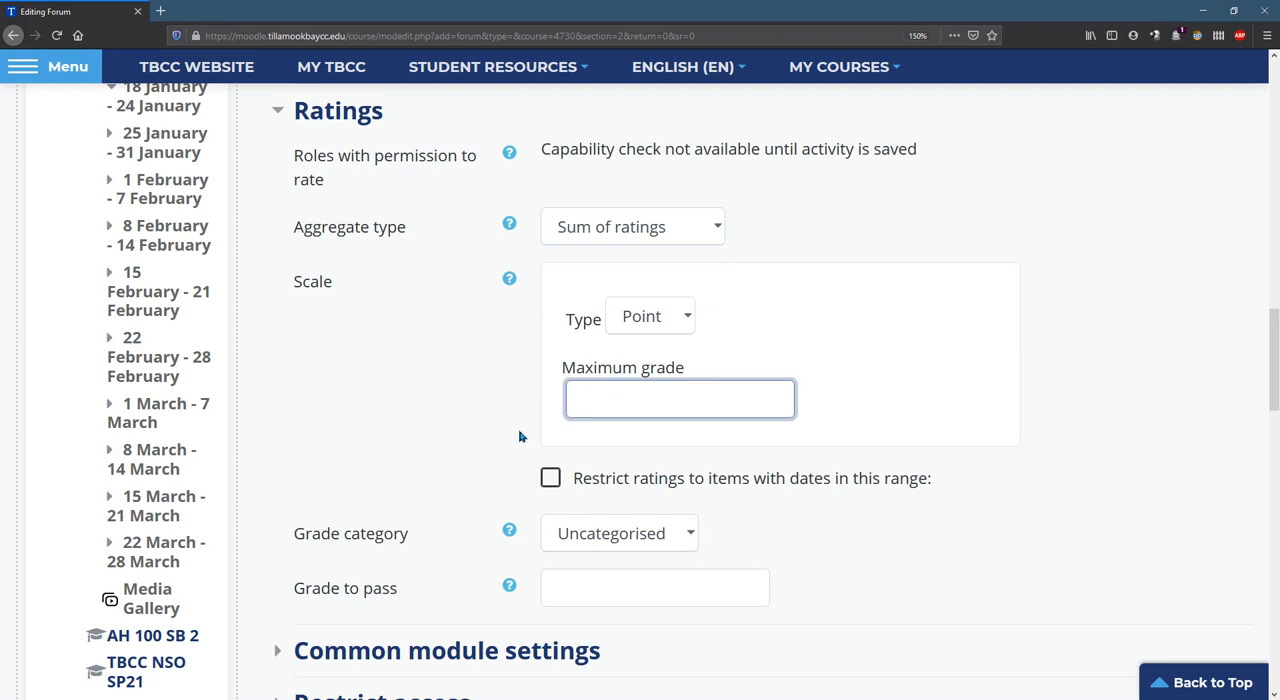
pyautogui.write('10')
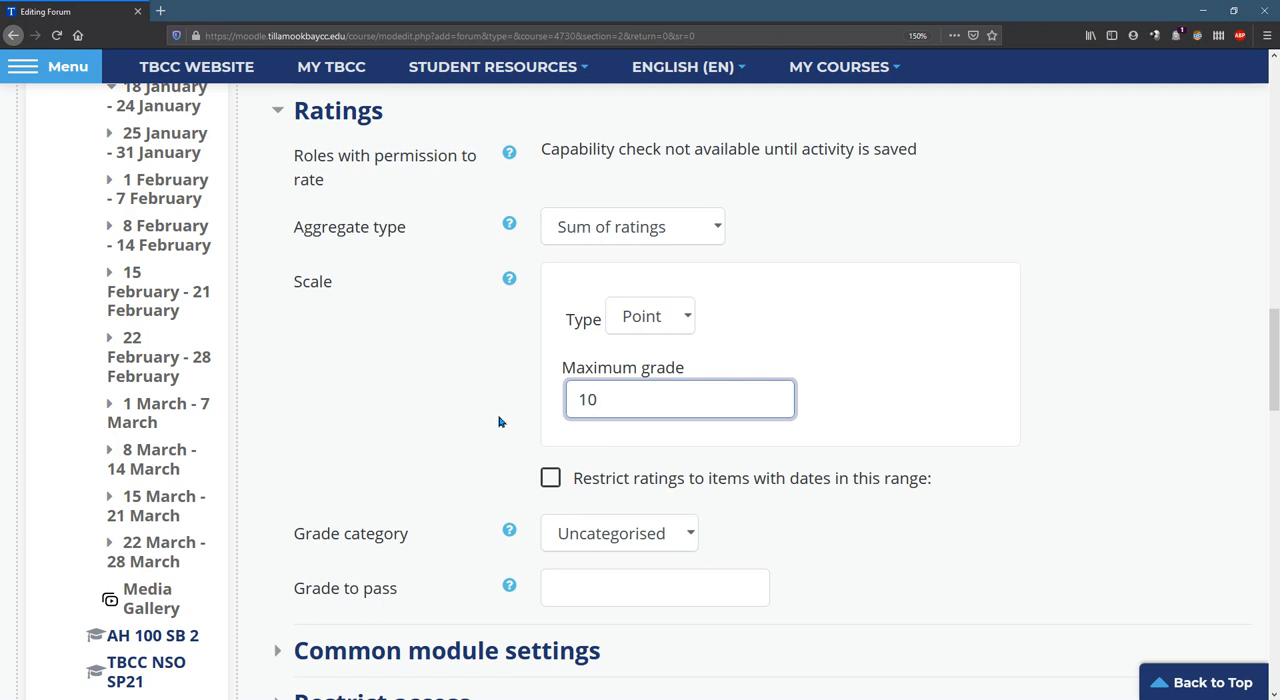
pyautogui.scroll(-3)
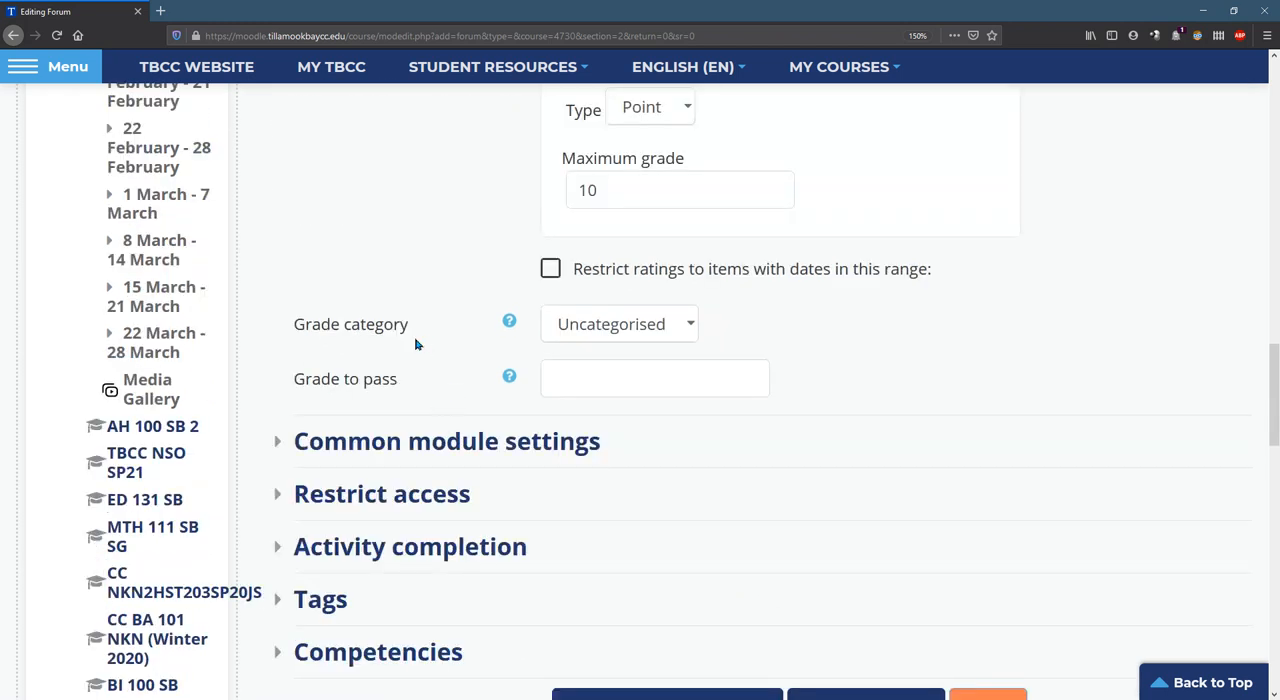
# Set Grade category to Forums and save and display the forum.
pyautogui.click(618, 324)
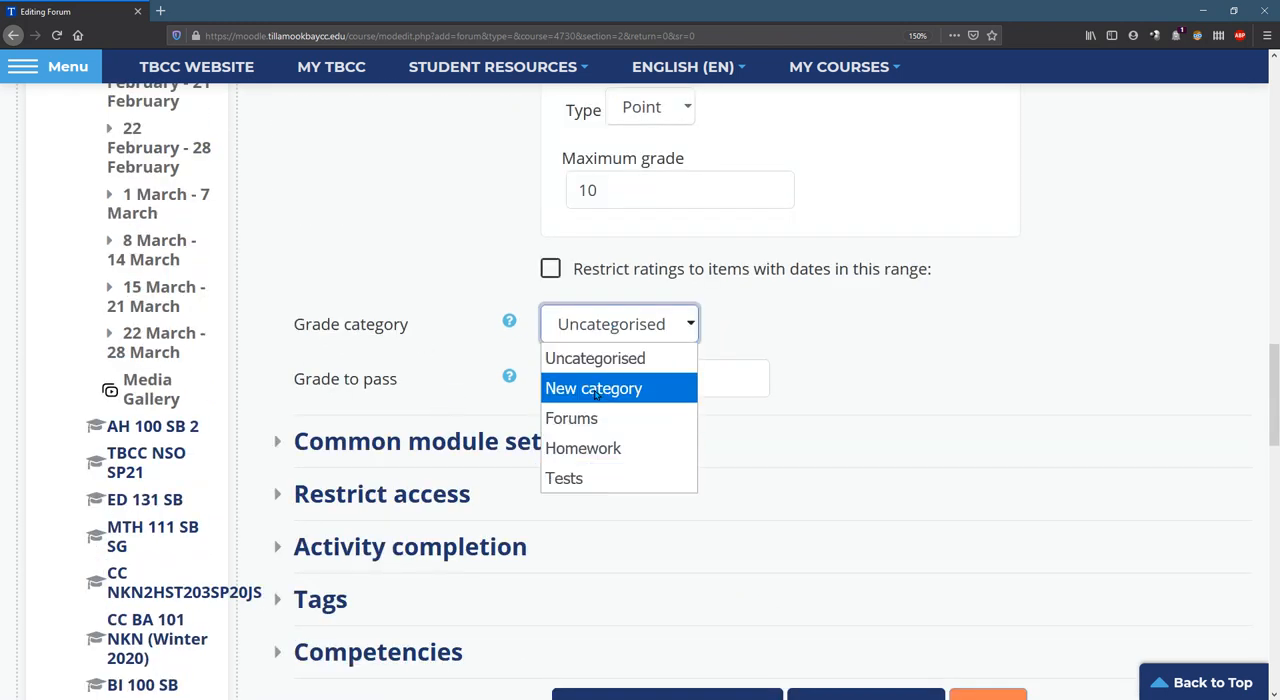
pyautogui.moveTo(596, 358)
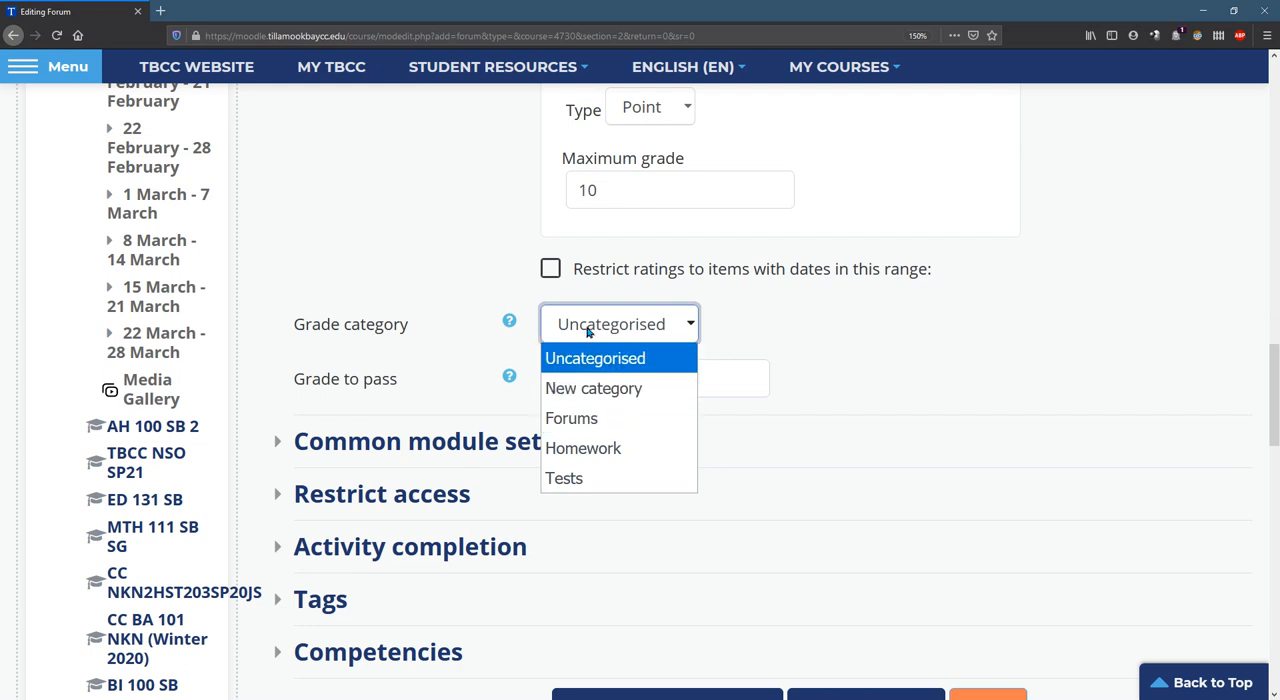
pyautogui.moveTo(668, 332)
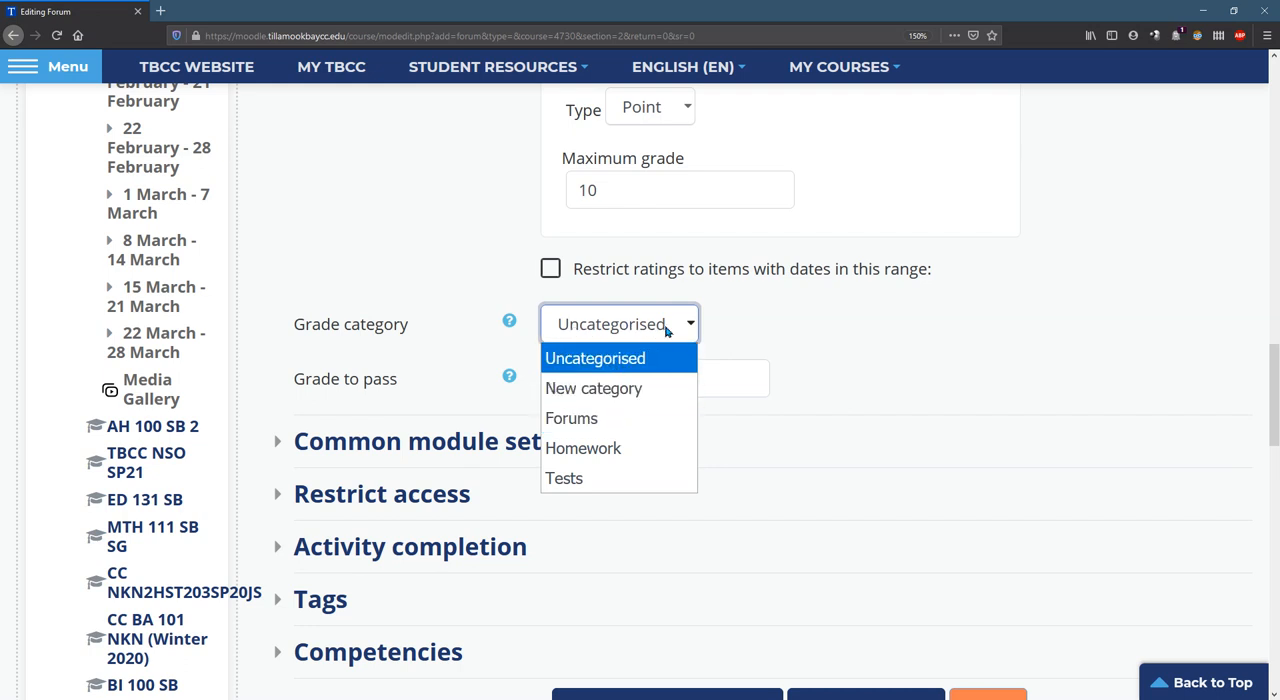
pyautogui.moveTo(620, 358)
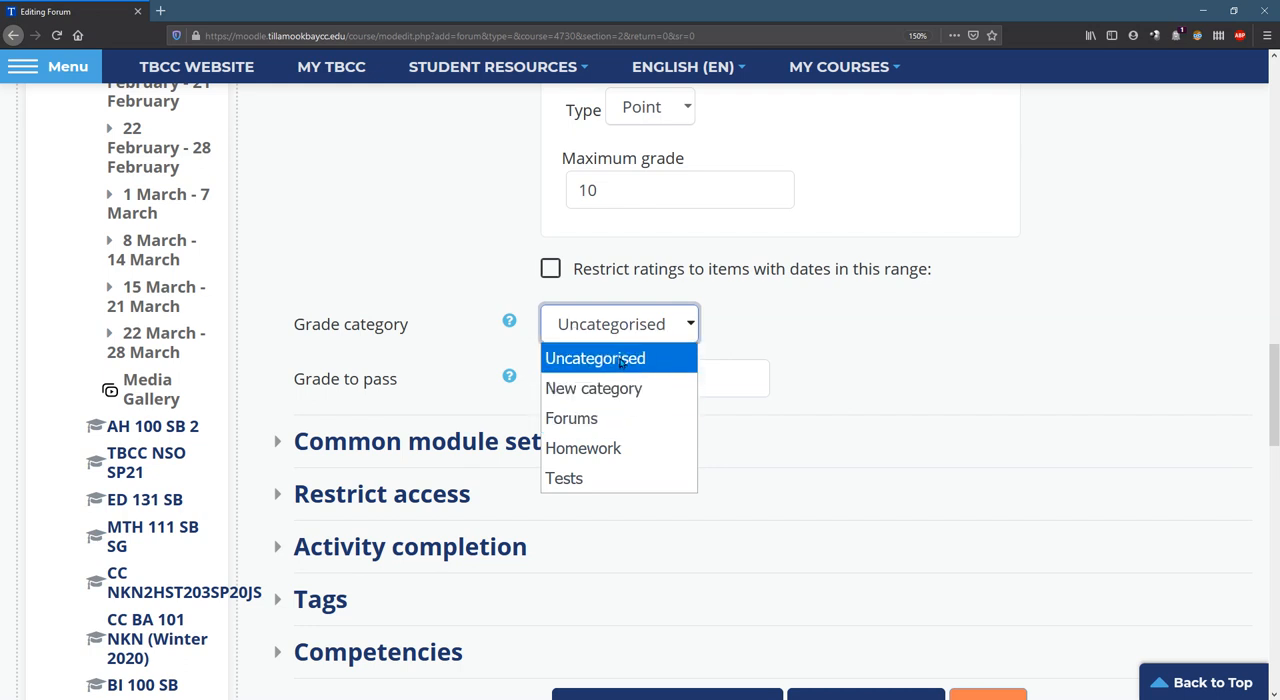
pyautogui.click(572, 418)
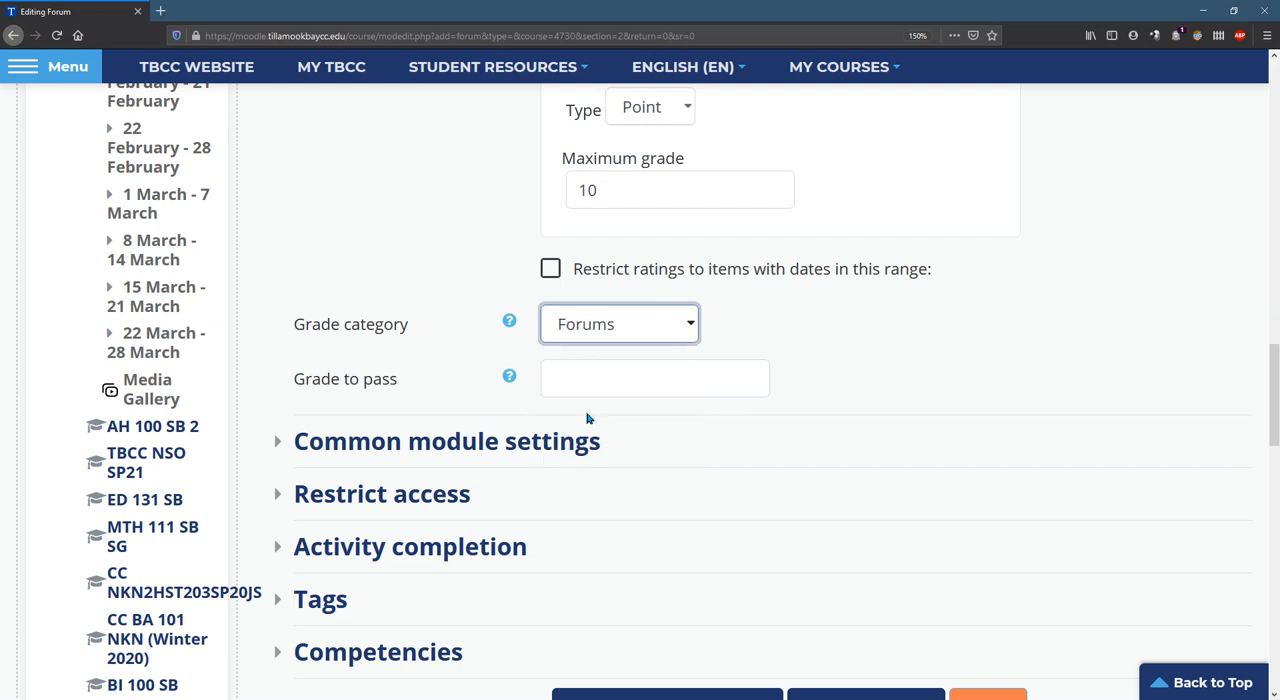
pyautogui.click(656, 378)
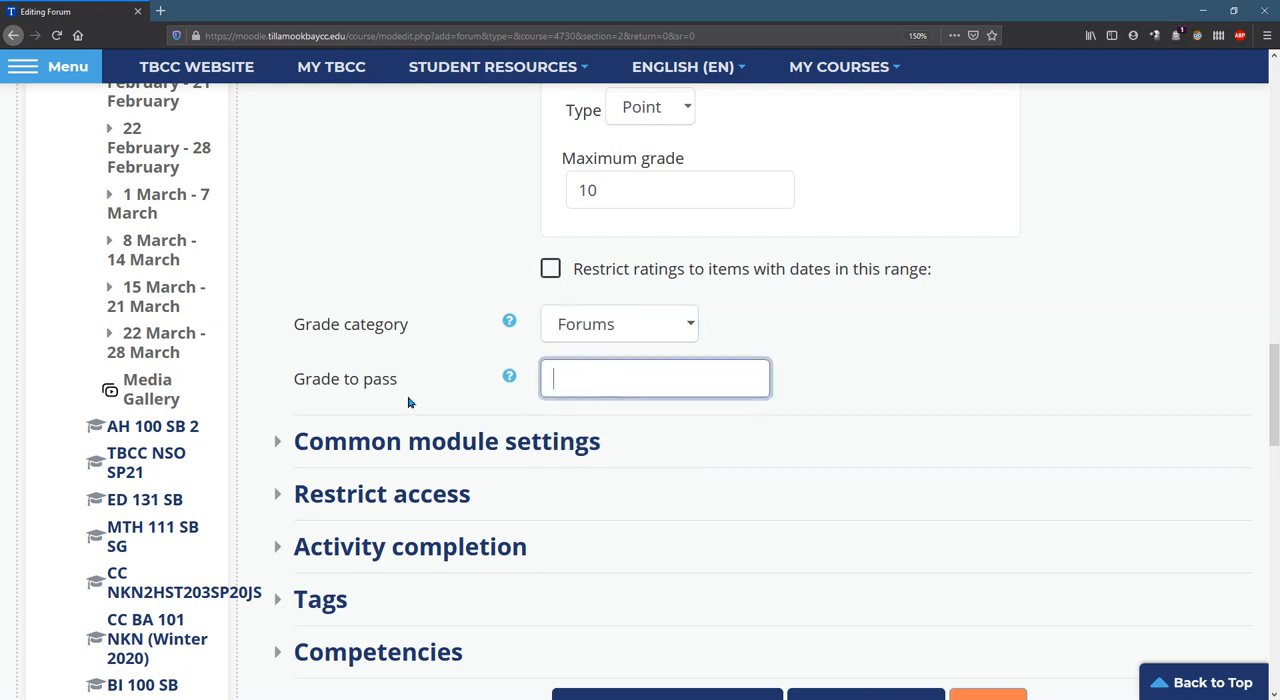
pyautogui.scroll(-3)
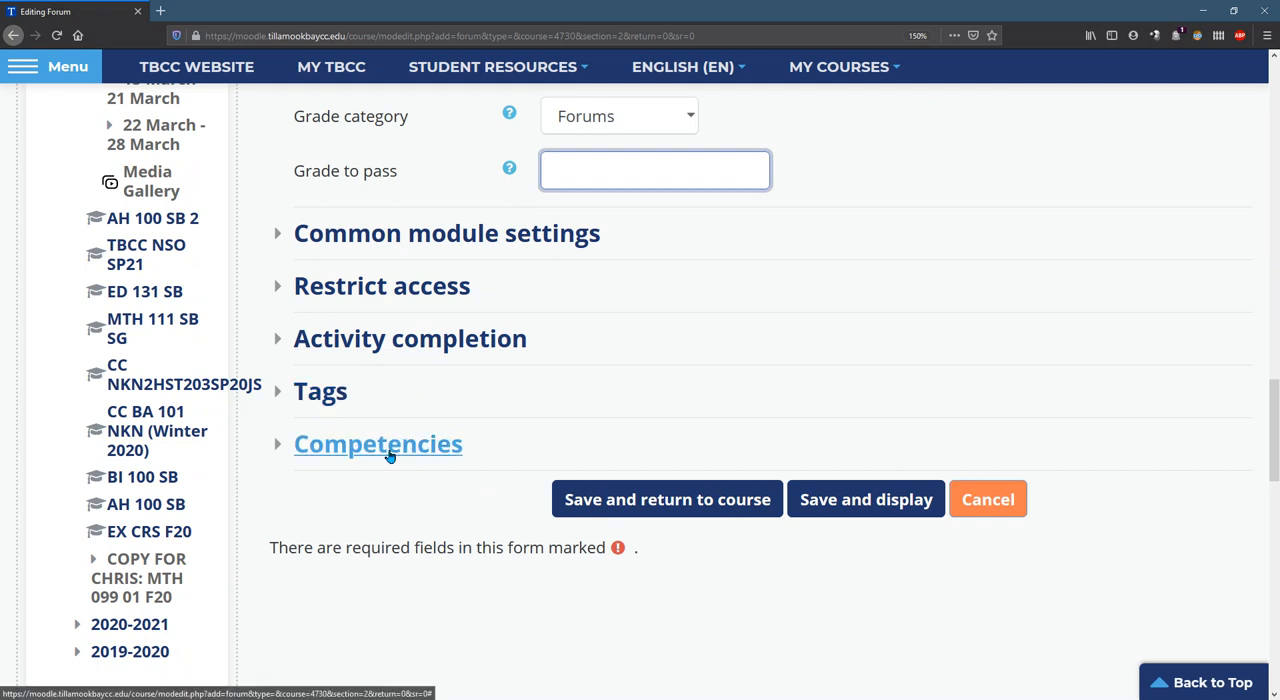
pyautogui.click(864, 500)
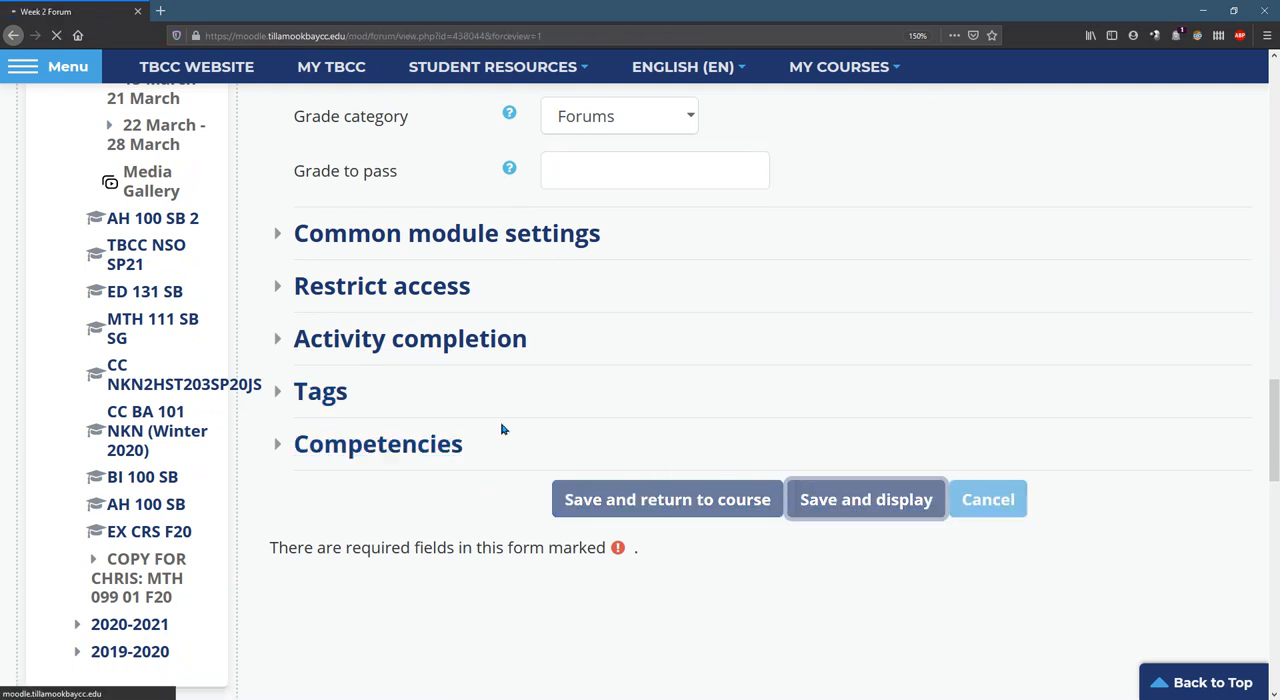
# View the saved Week 2 Forum page and select the word Instructions in its description.
pyautogui.click(864, 500)
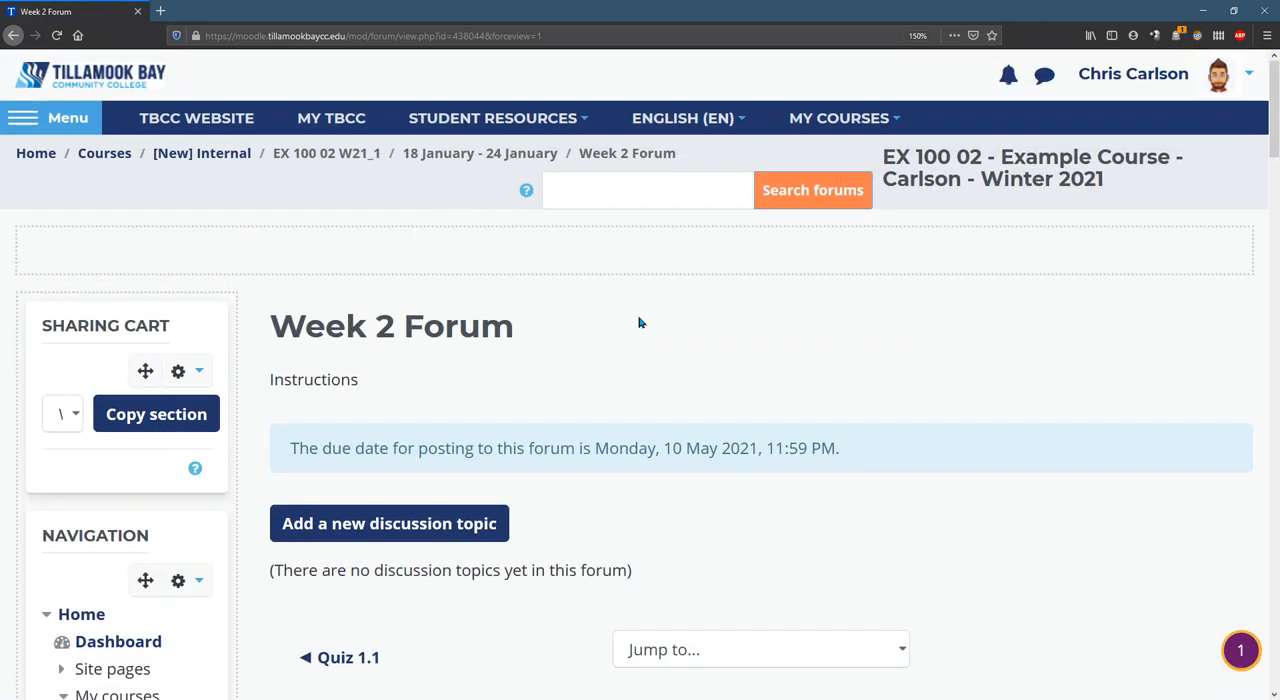
pyautogui.moveTo(1140, 640)
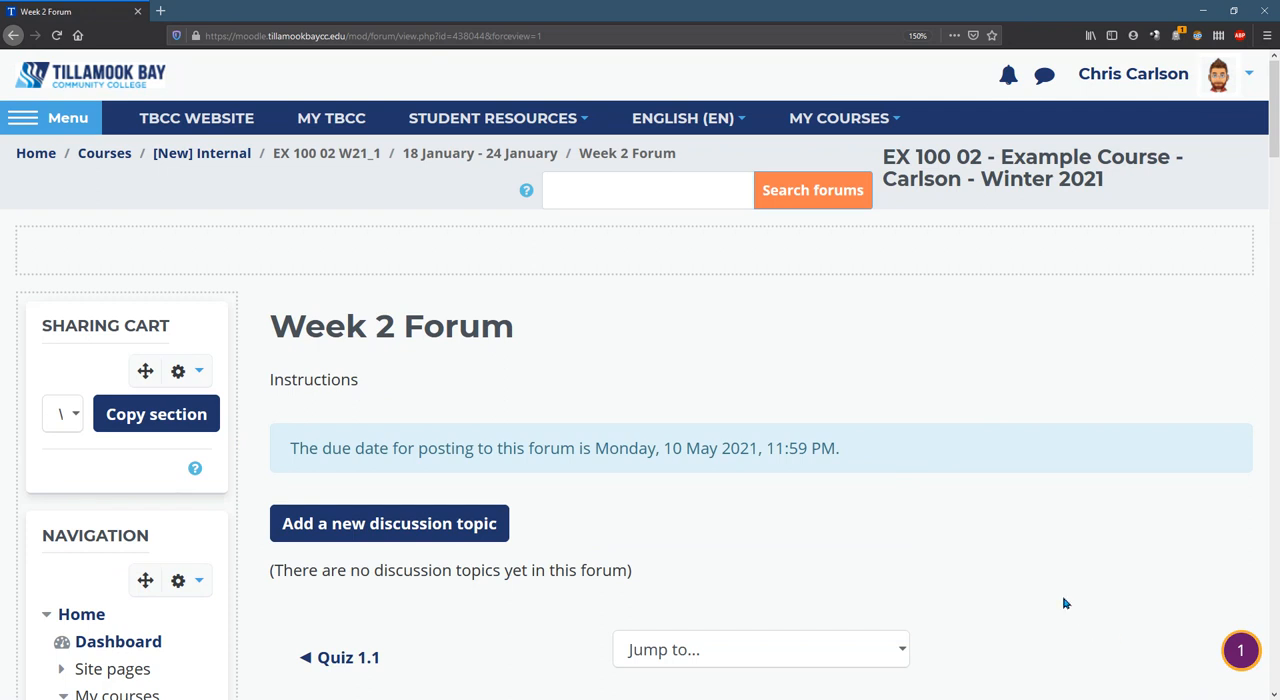
pyautogui.moveTo(1070, 628)
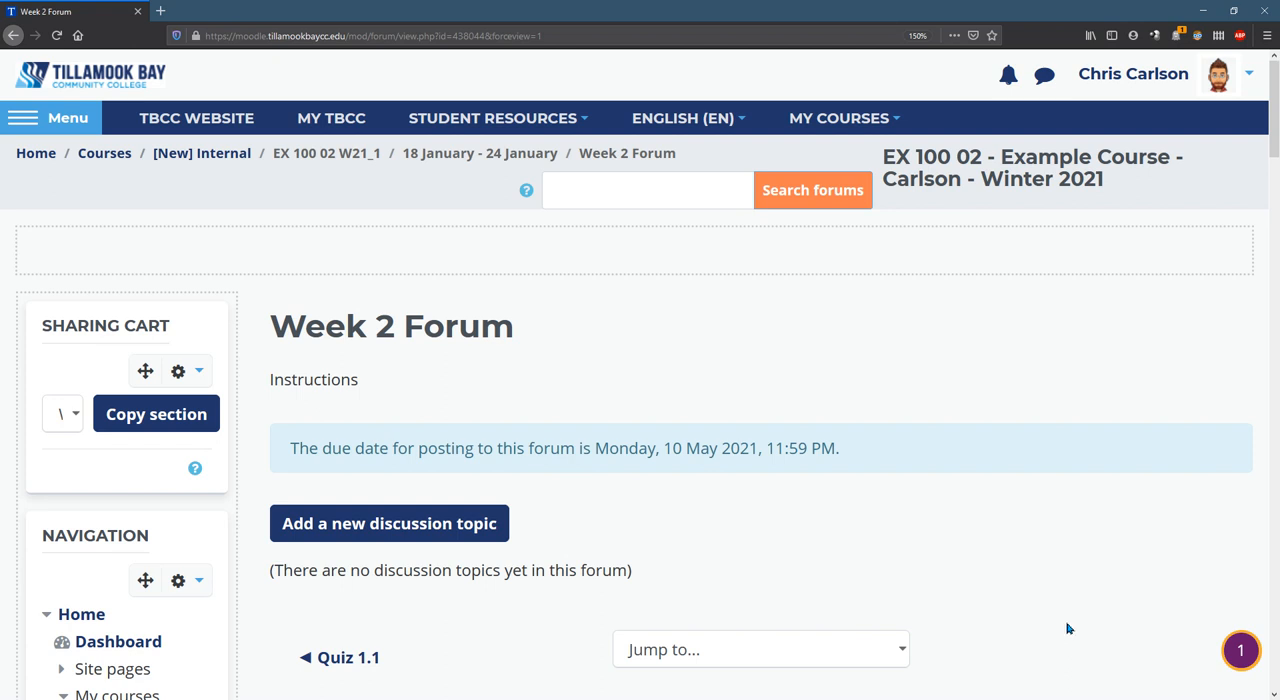
pyautogui.scroll(-3)
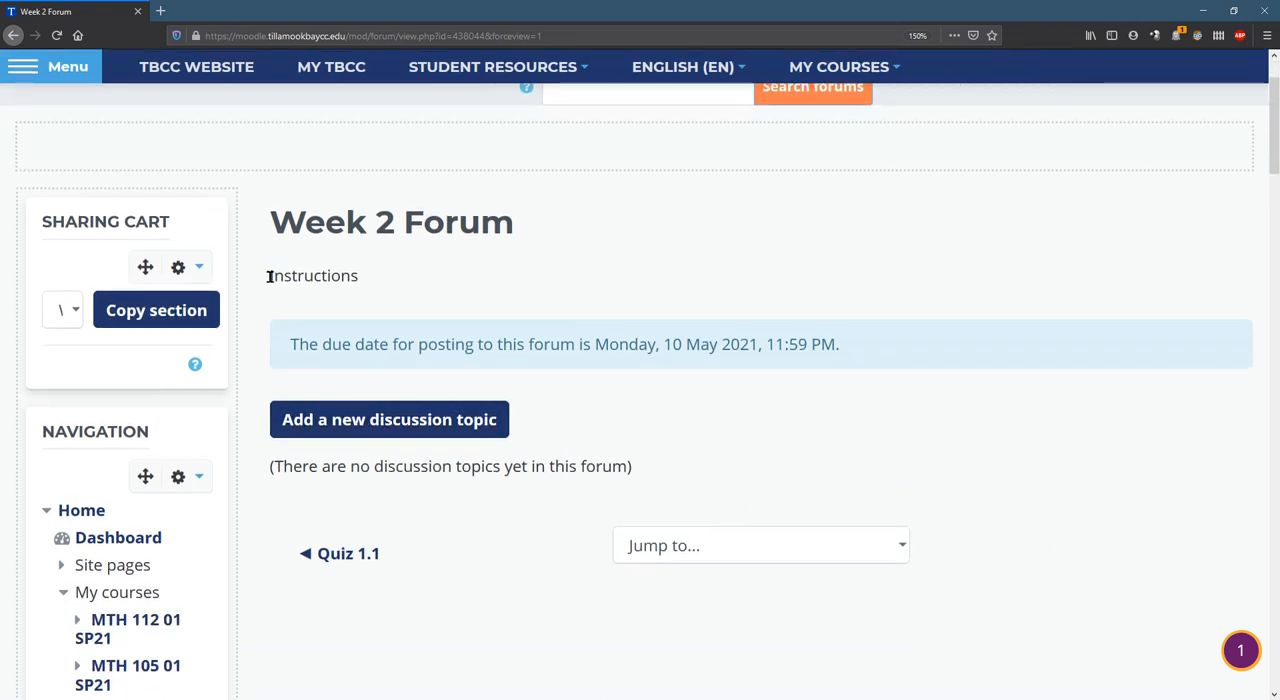
pyautogui.doubleClick(312, 276)
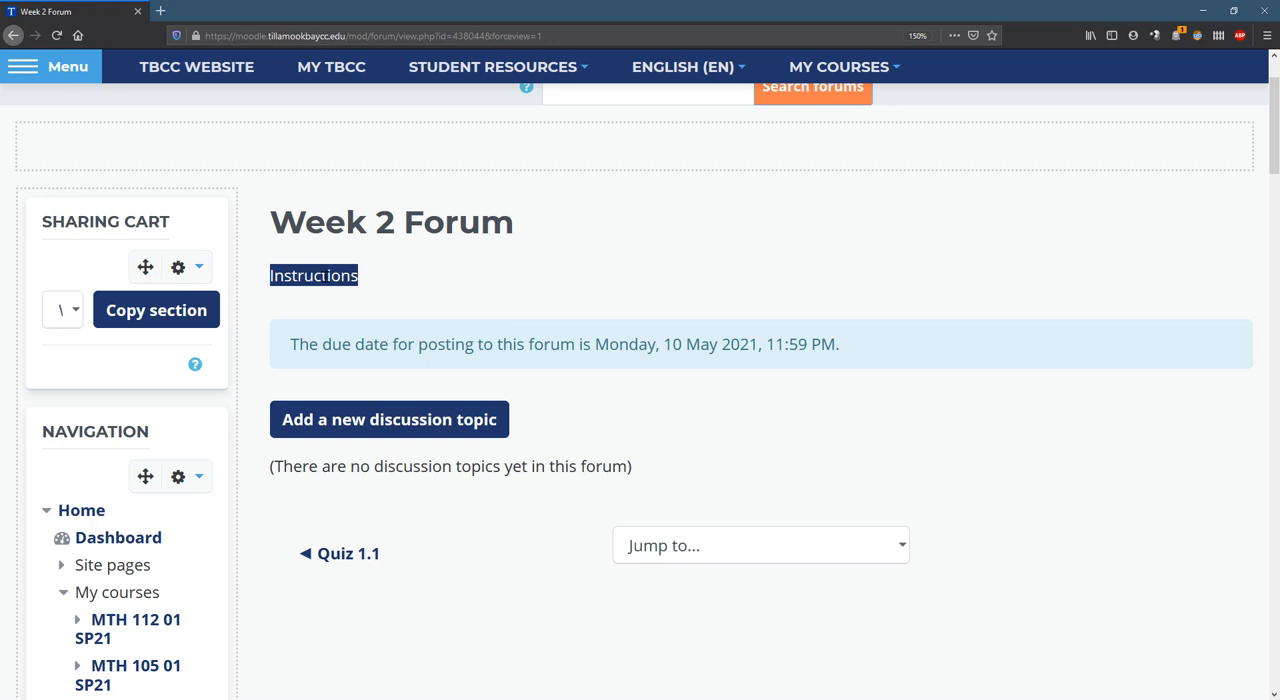